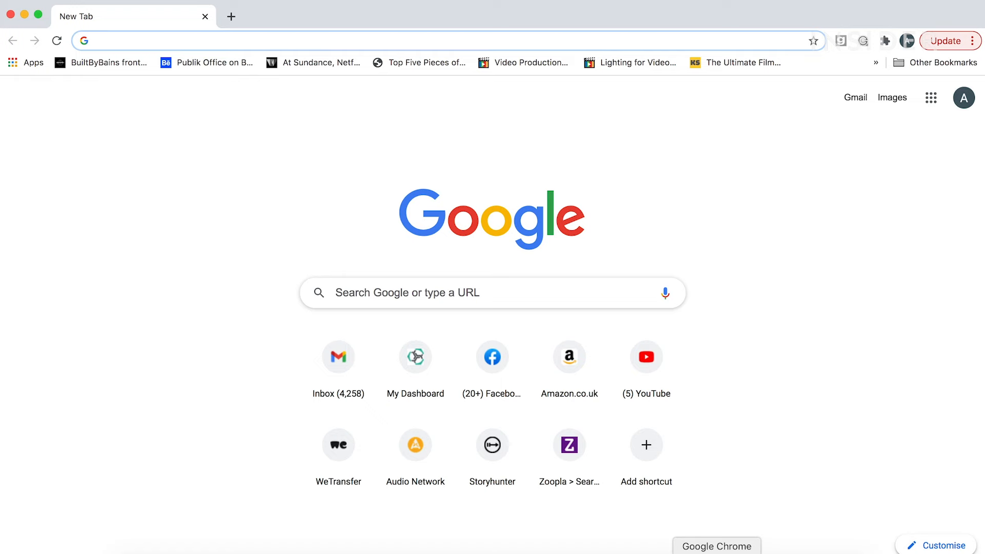
pyautogui.moveTo(732, 512)
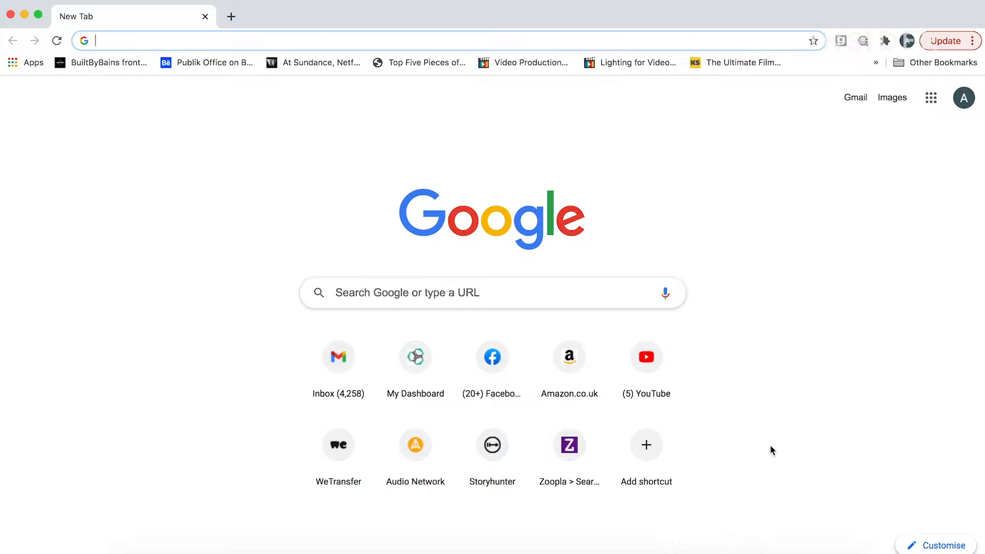
# Navigate the new Chrome tab to ebay.com, landing on the signed-in eBay home page
pyautogui.write('ebay.com')
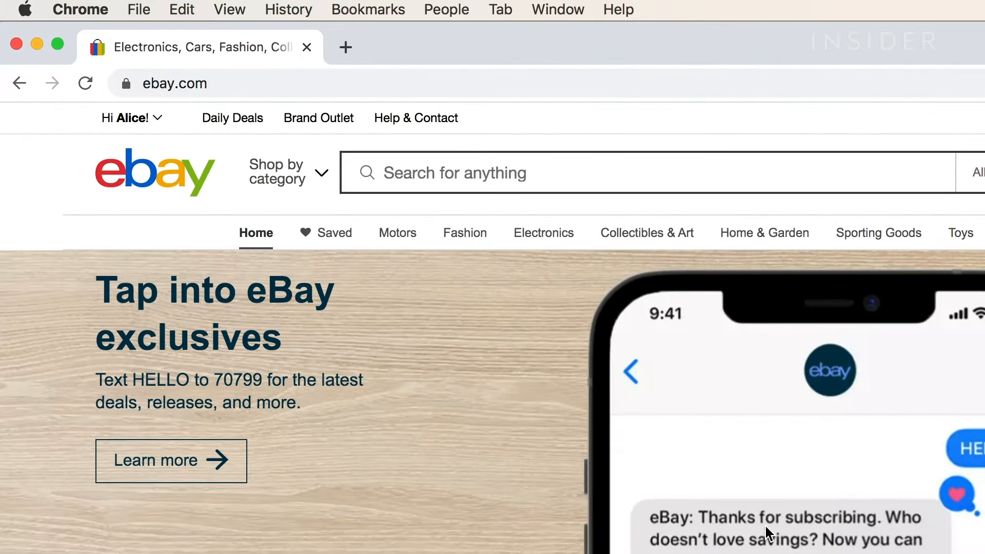
# From Account settings' PayPal Account section, start Link My PayPal Account, reaching the PayPal login page
pyautogui.click(131, 117)
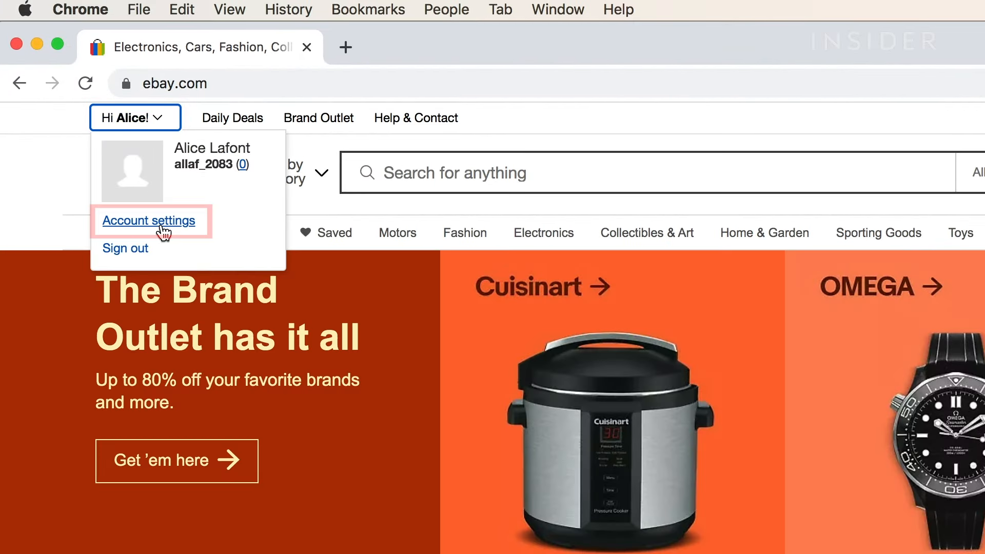
pyautogui.click(148, 221)
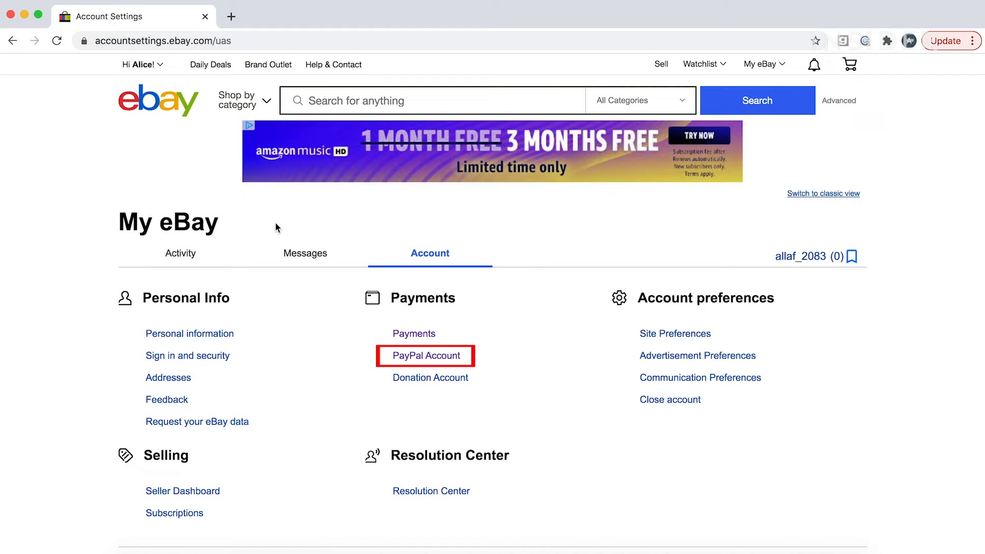
pyautogui.click(424, 355)
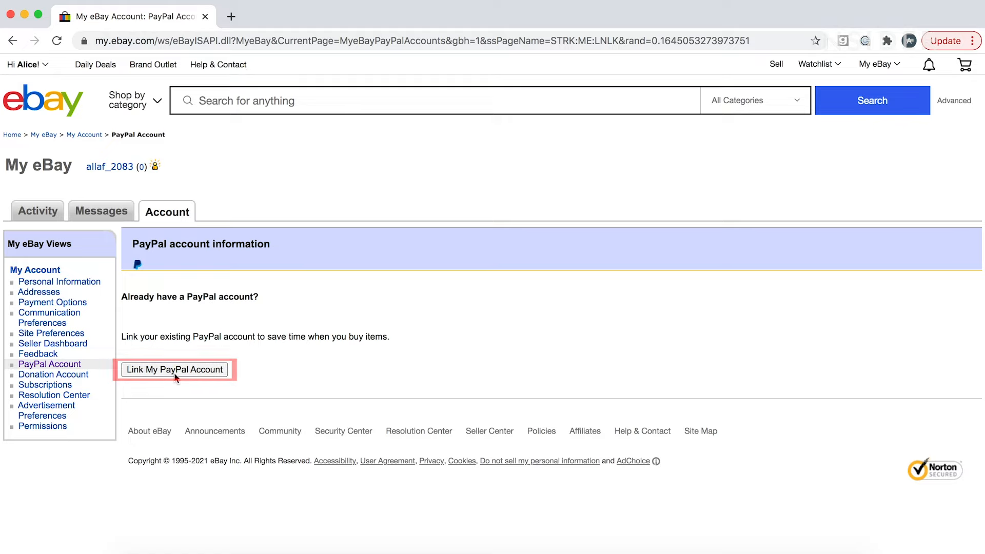
pyautogui.click(174, 369)
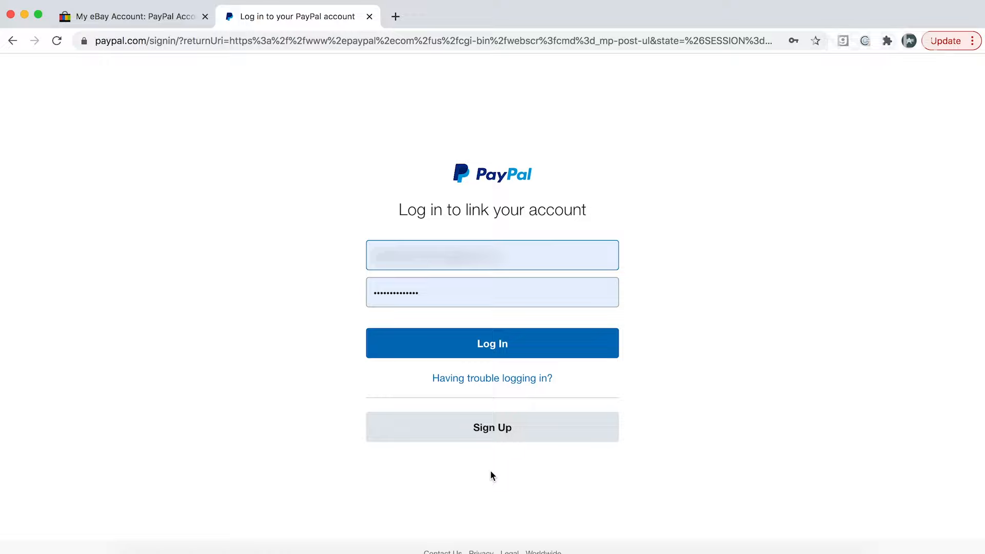
# Log in to PayPal to link the accounts, then return to eBay's account settings
pyautogui.click(491, 342)
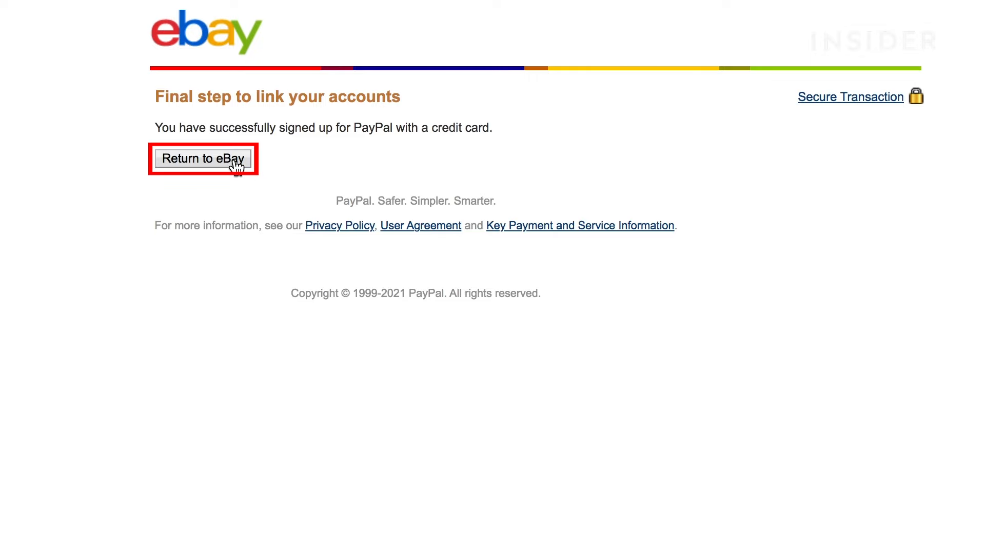
pyautogui.click(202, 158)
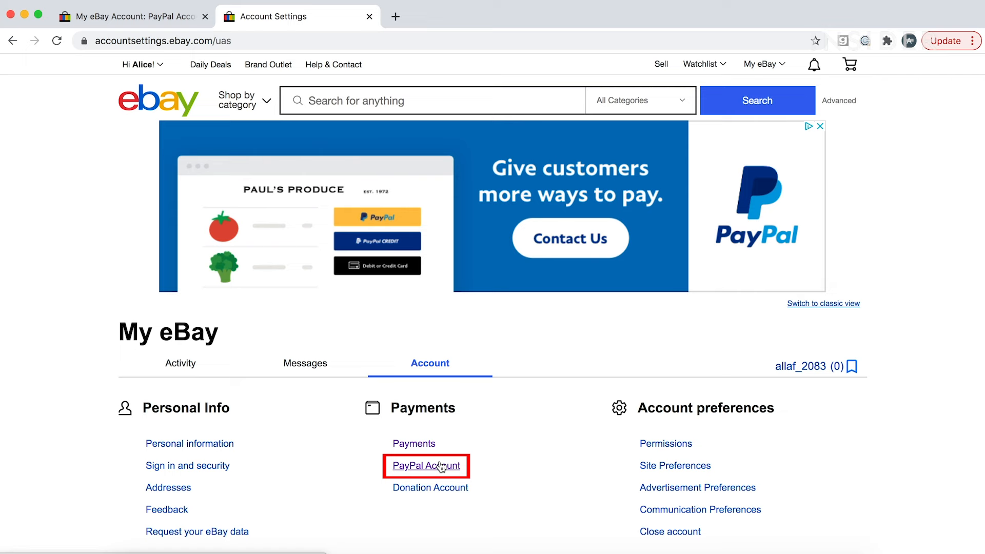
# Verify the PayPal Account page shows the link, then browse down the Daily Deals page
pyautogui.click(426, 466)
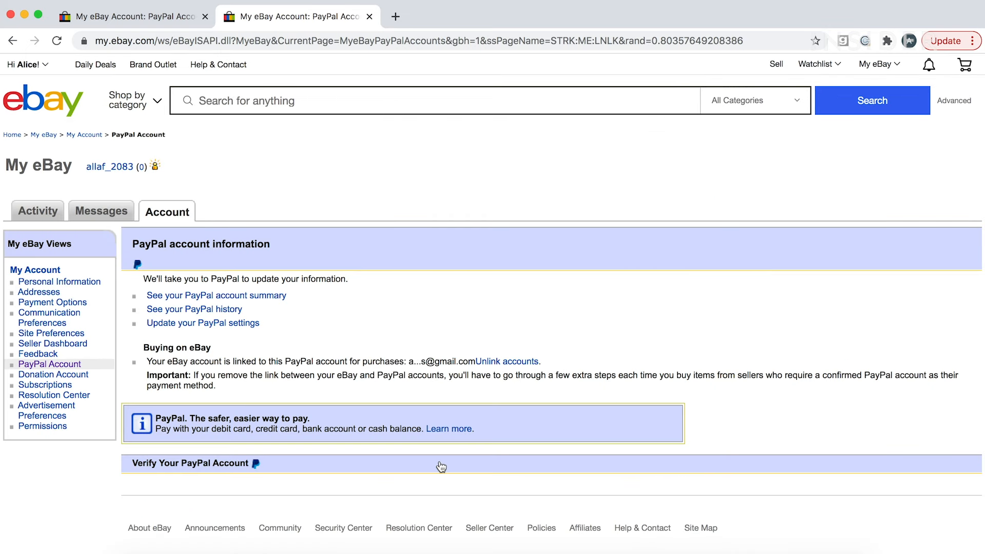
pyautogui.moveTo(257, 483)
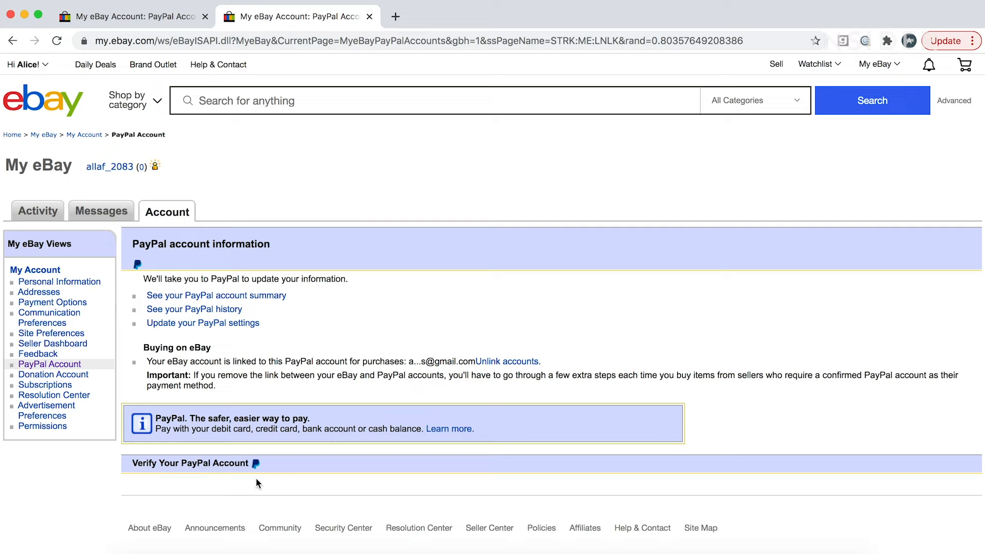
pyautogui.moveTo(194, 308)
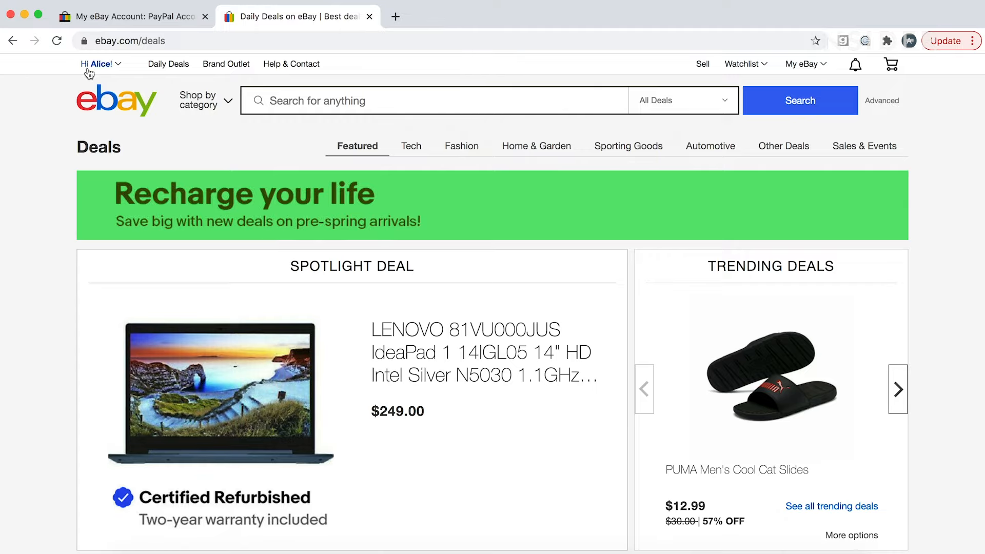
pyautogui.scroll(-3)
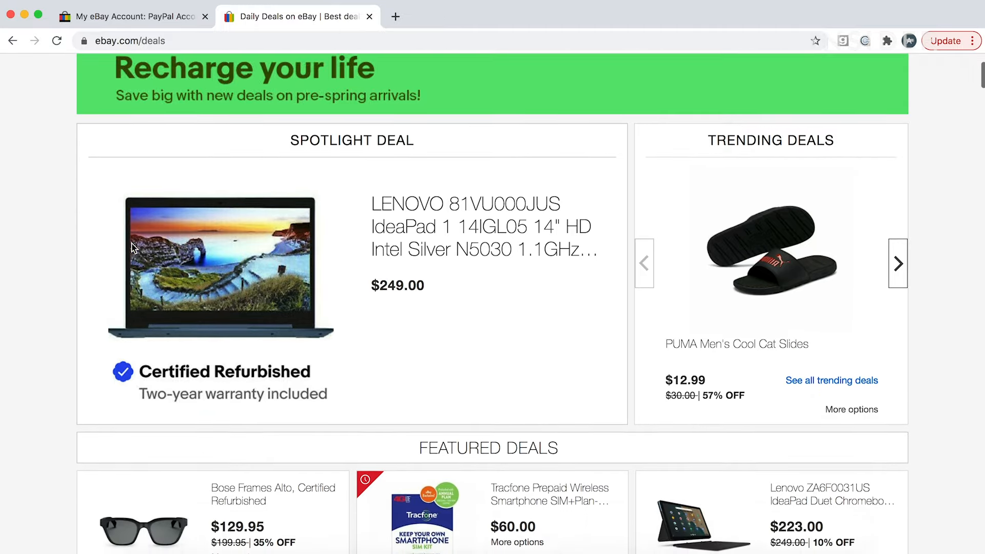
pyautogui.scroll(-3)
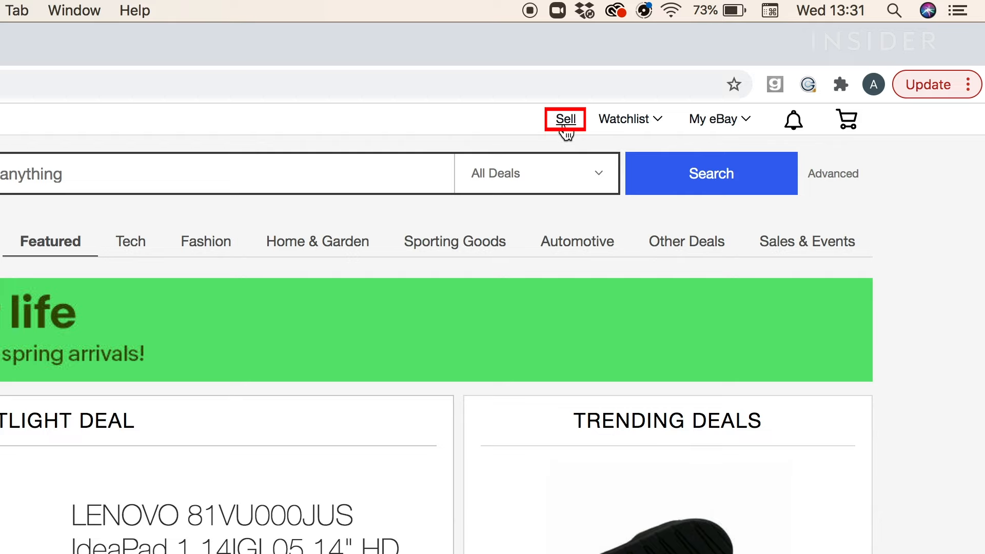
# Start a new listing from Sell and search 'brass candlesticks vintage', choosing the 'vintage brass candlesticks pair' suggestion
pyautogui.click(564, 119)
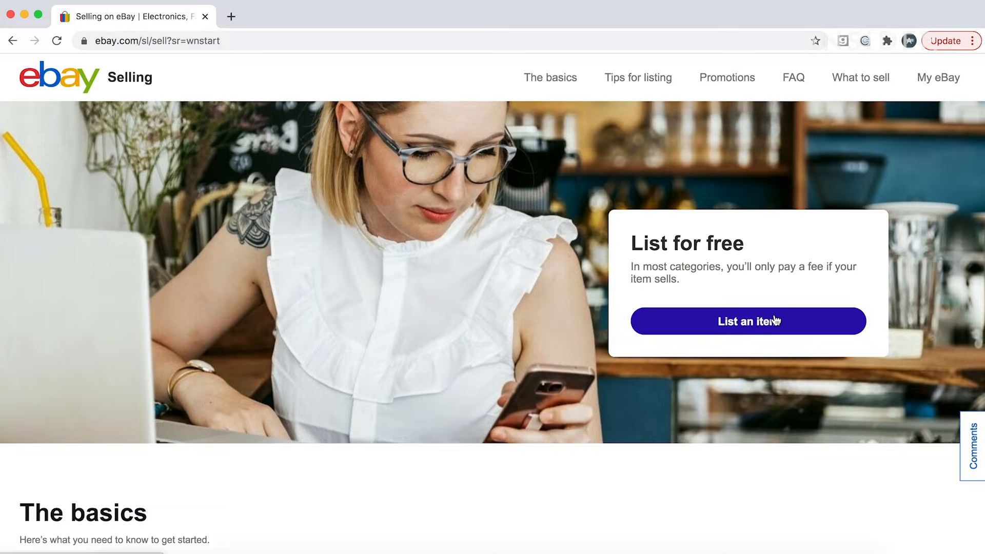
pyautogui.click(747, 321)
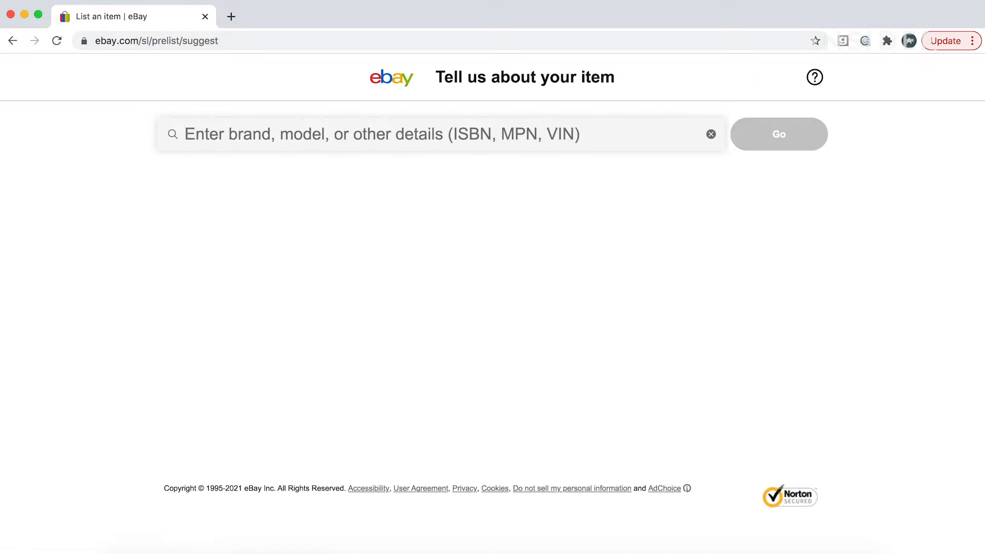
pyautogui.write('brass candlesticks')
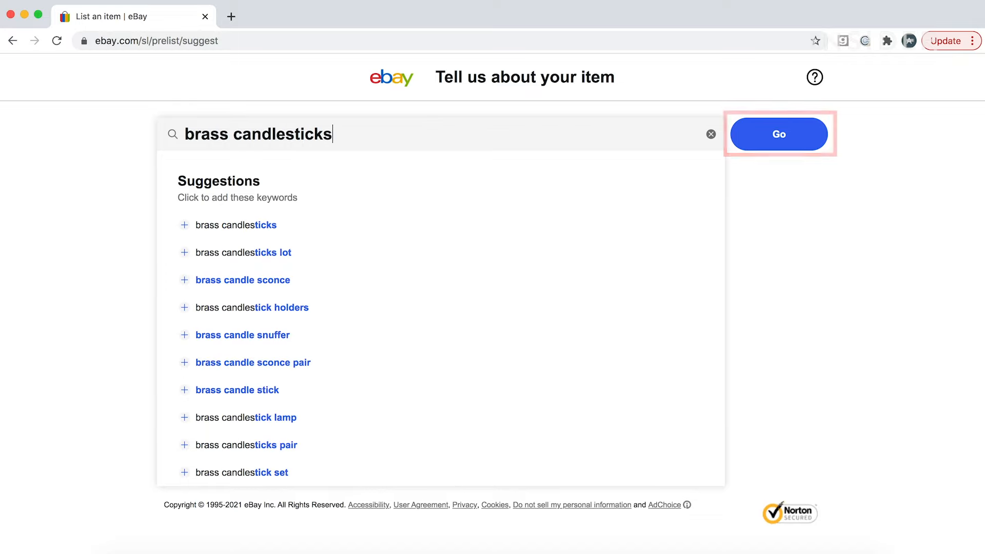
pyautogui.write('vintage')
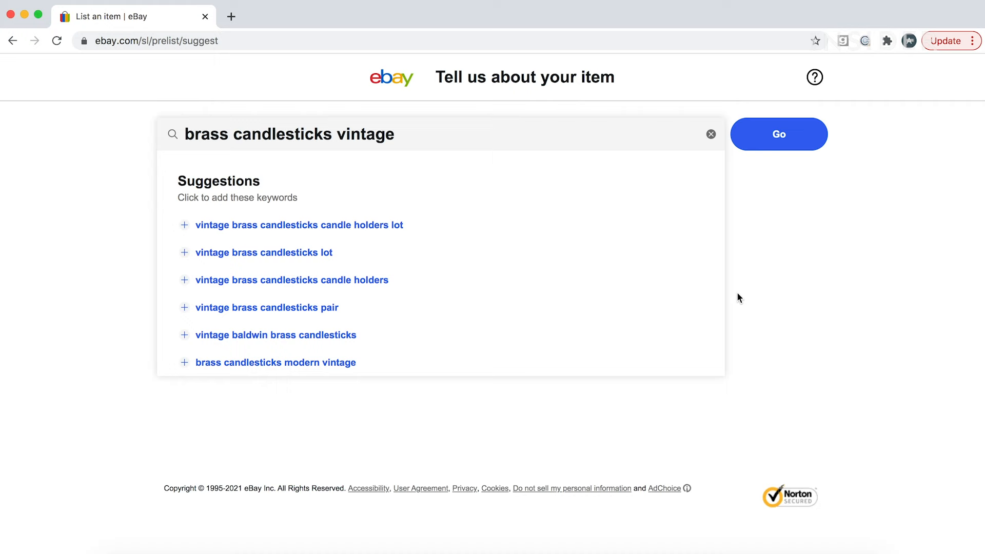
pyautogui.click(267, 306)
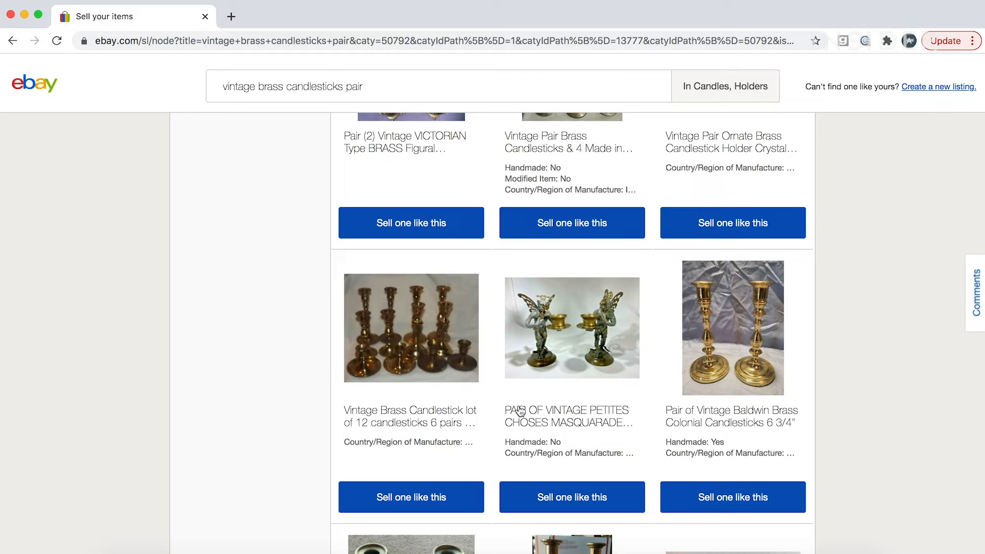
# Sell one like the Baldwin brass pair, set its condition and title it 'Pair of vintage antique brass candlesticks'
pyautogui.click(731, 496)
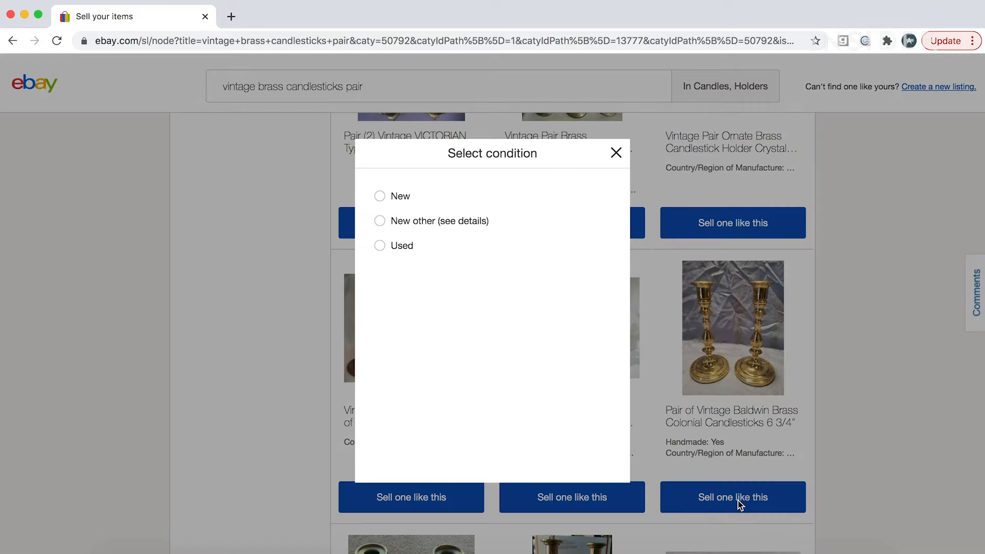
pyautogui.click(617, 153)
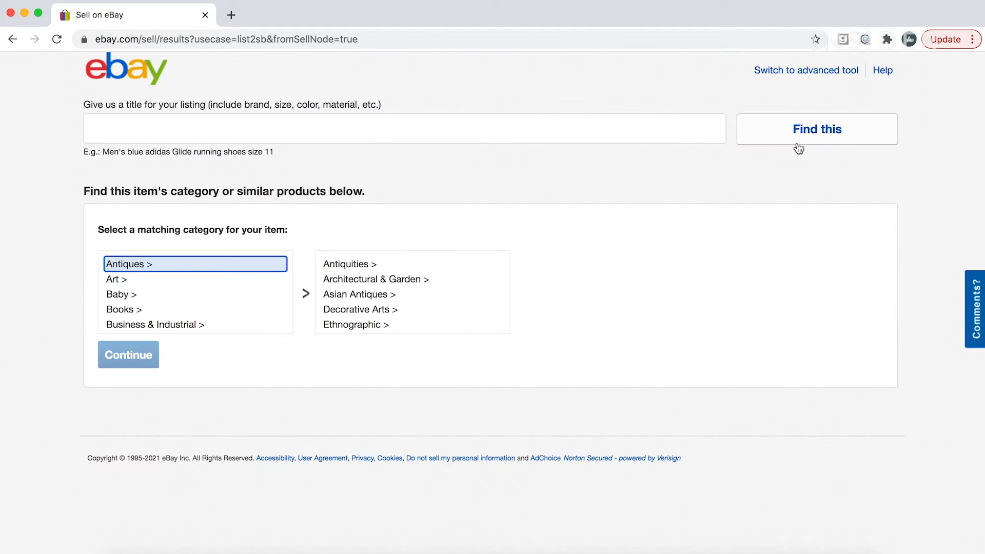
pyautogui.click(404, 130)
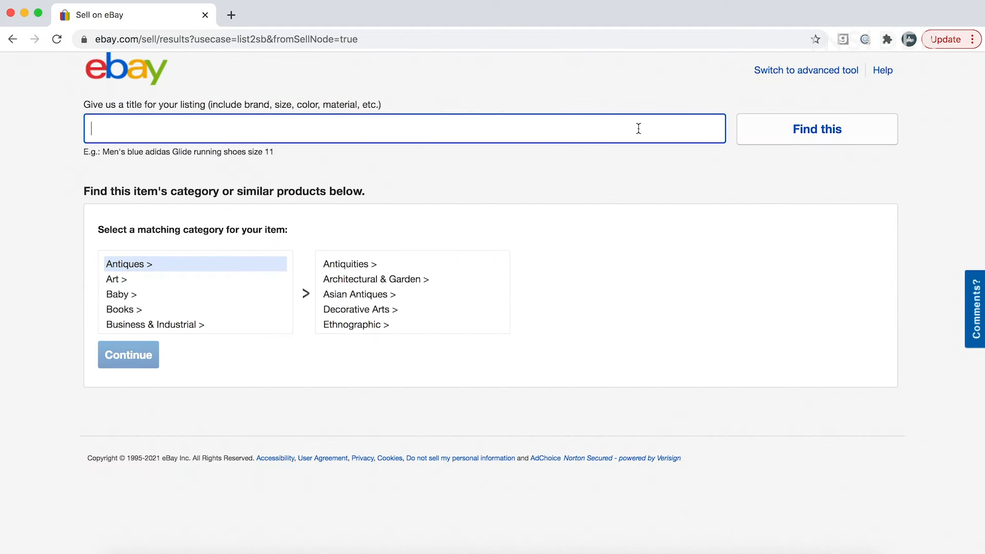
pyautogui.write('Pair of vintage antique brass candlesticks')
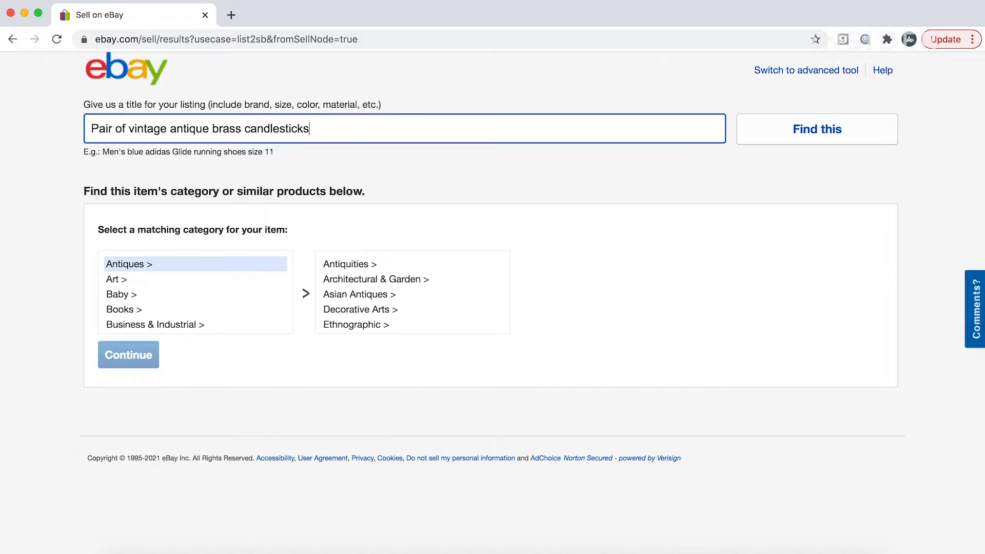
# Find matching categories and create the listing under Collectibles > Lamps, Lighting > Candle Holders
pyautogui.click(817, 130)
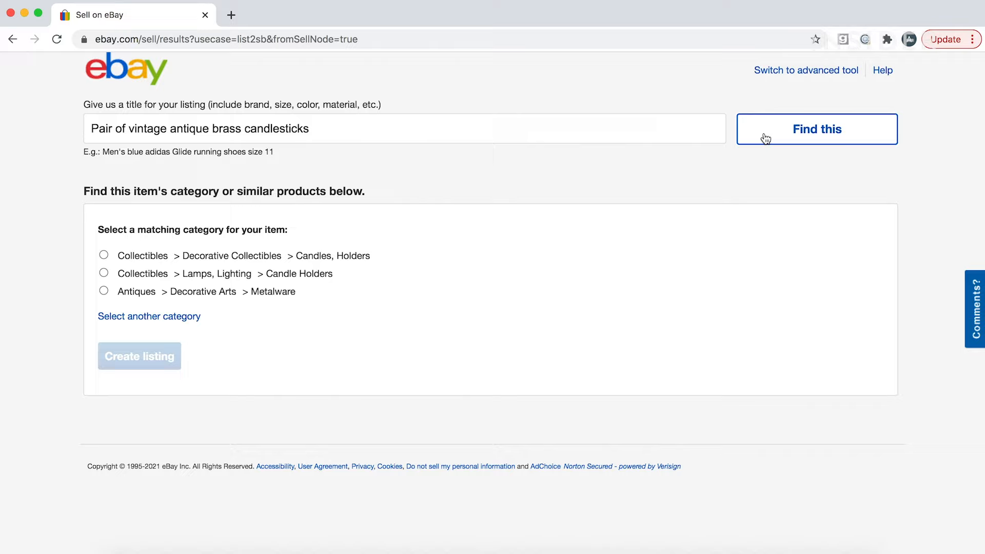
pyautogui.moveTo(375, 210)
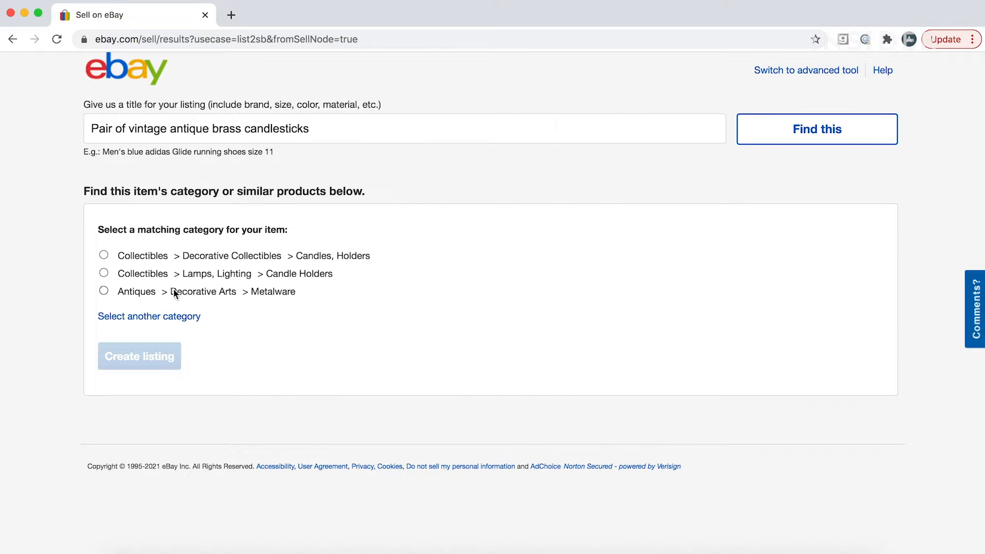
pyautogui.click(104, 273)
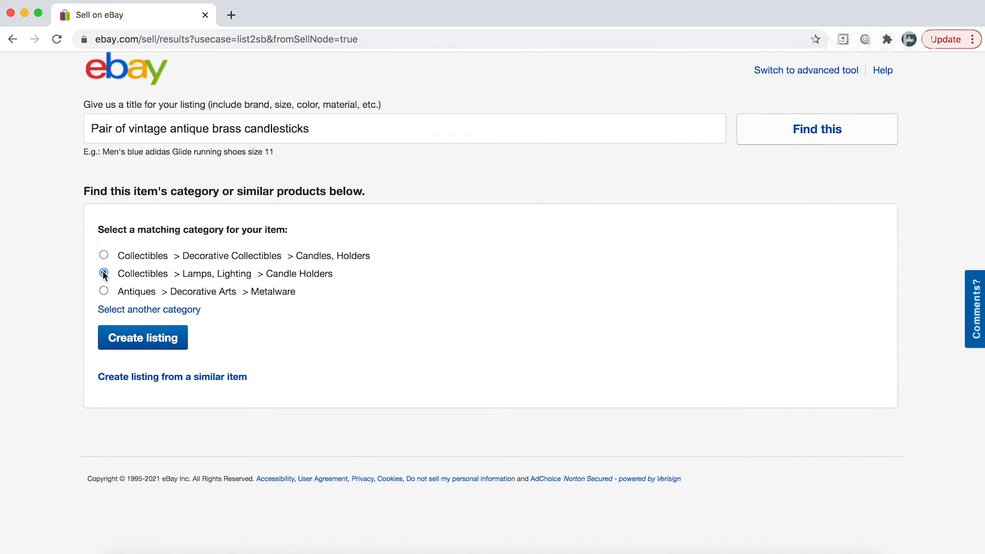
pyautogui.click(103, 273)
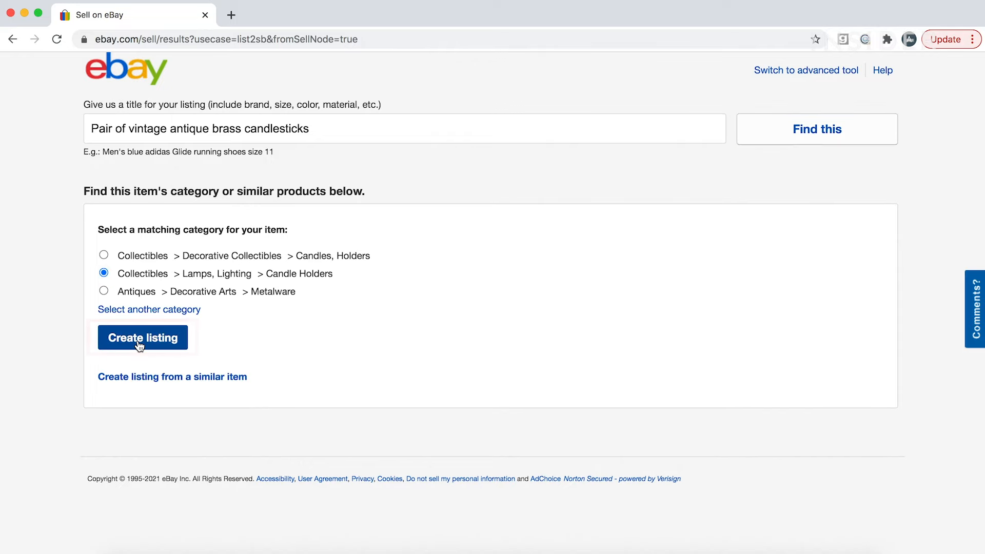
# On the listing form, add the two candlestick photos and begin the 'Well used' condition notes in the Description
pyautogui.click(143, 338)
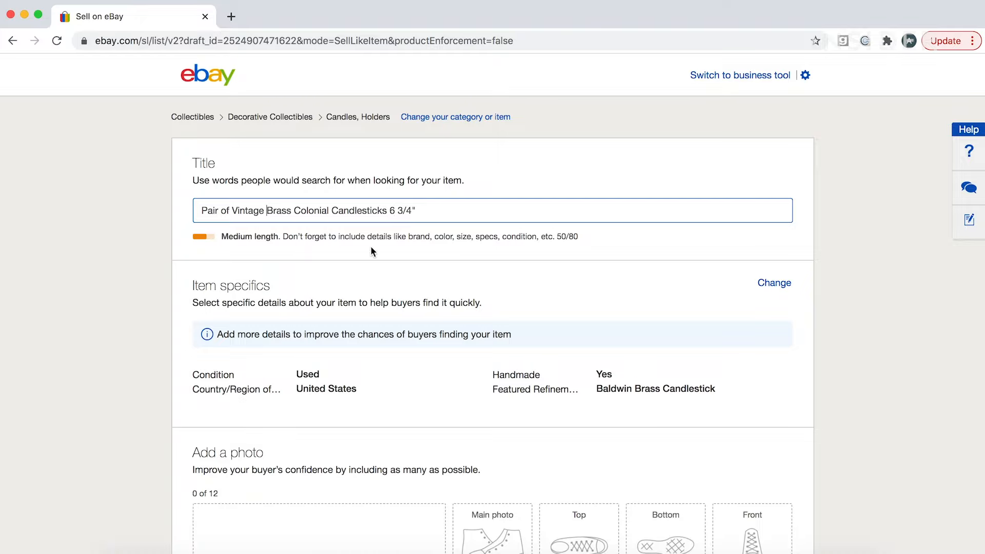
pyautogui.scroll(-3)
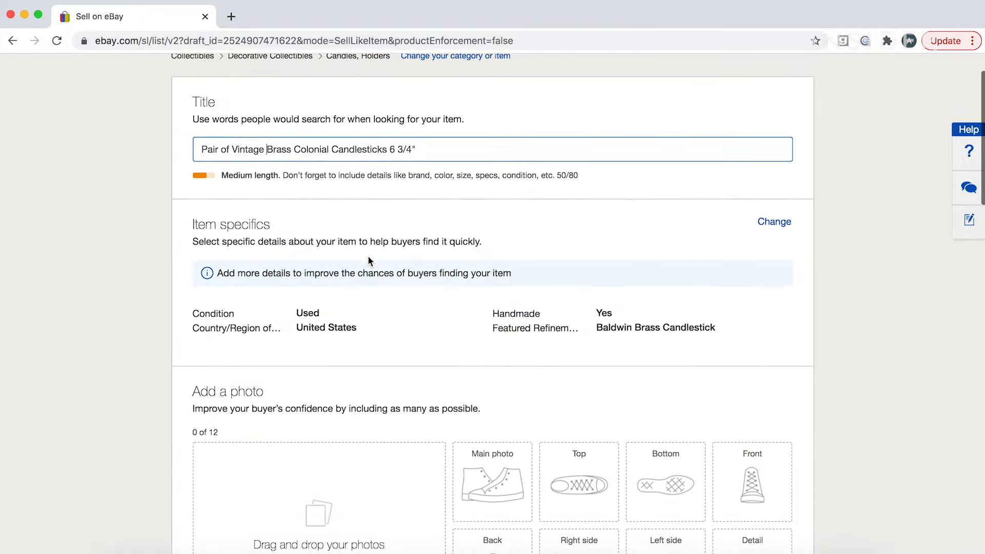
pyautogui.scroll(-3)
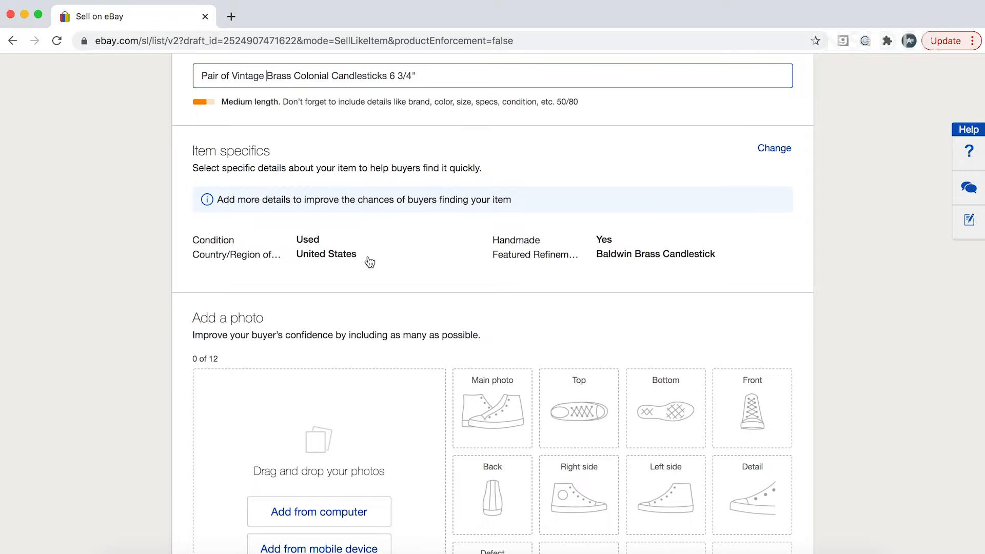
pyautogui.scroll(-3)
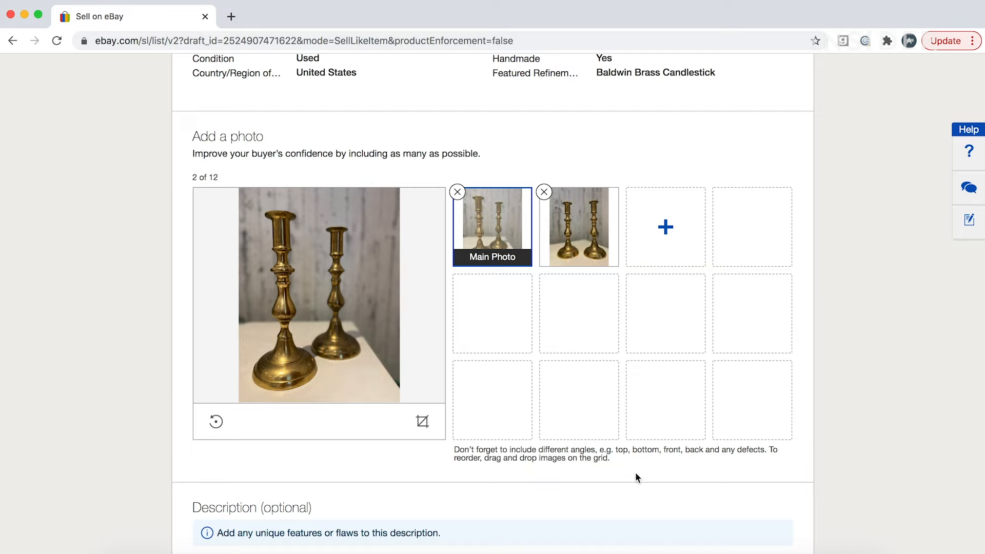
pyautogui.scroll(-3)
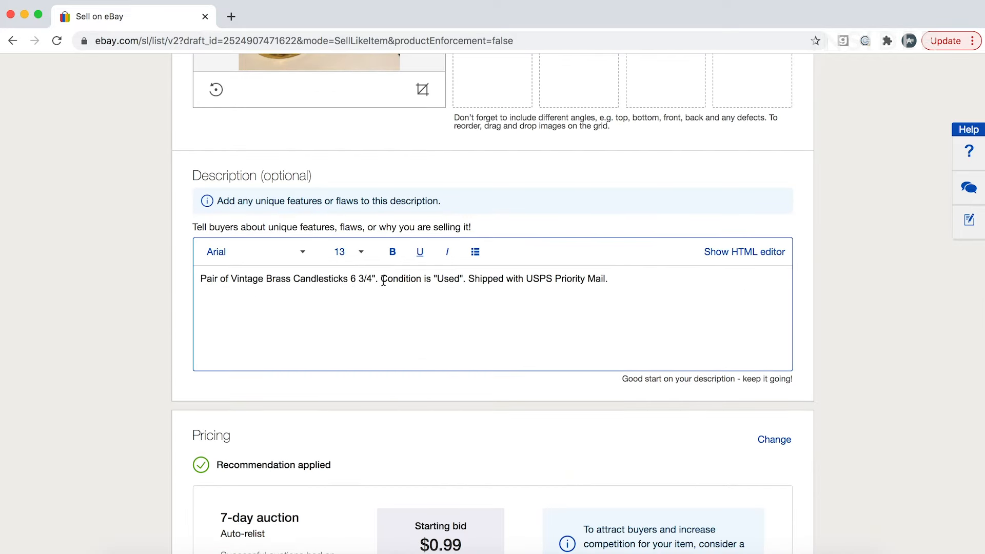
pyautogui.write('Well used but in good condition .')
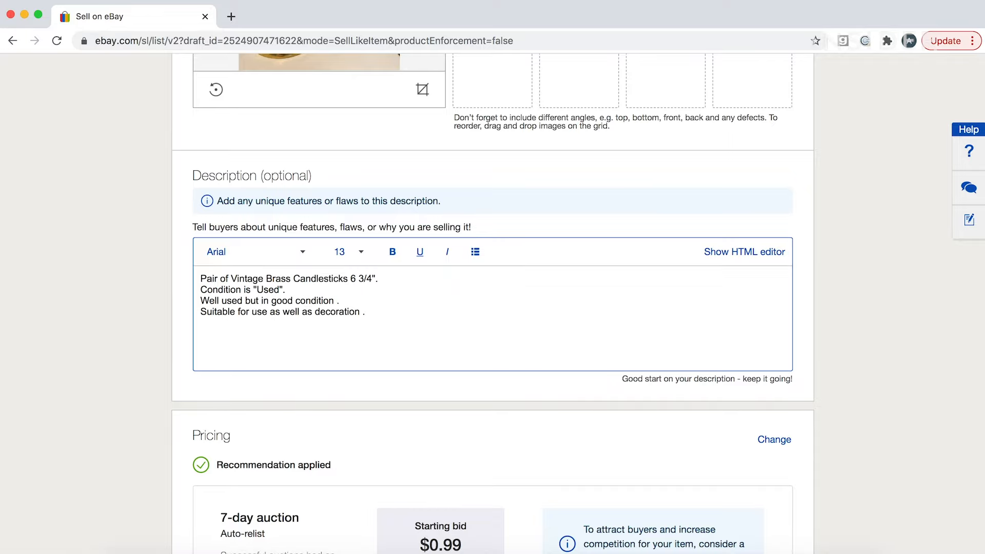
# Save the draft for later, then reopen the full Create your listing form via Sell
pyautogui.scroll(-3)
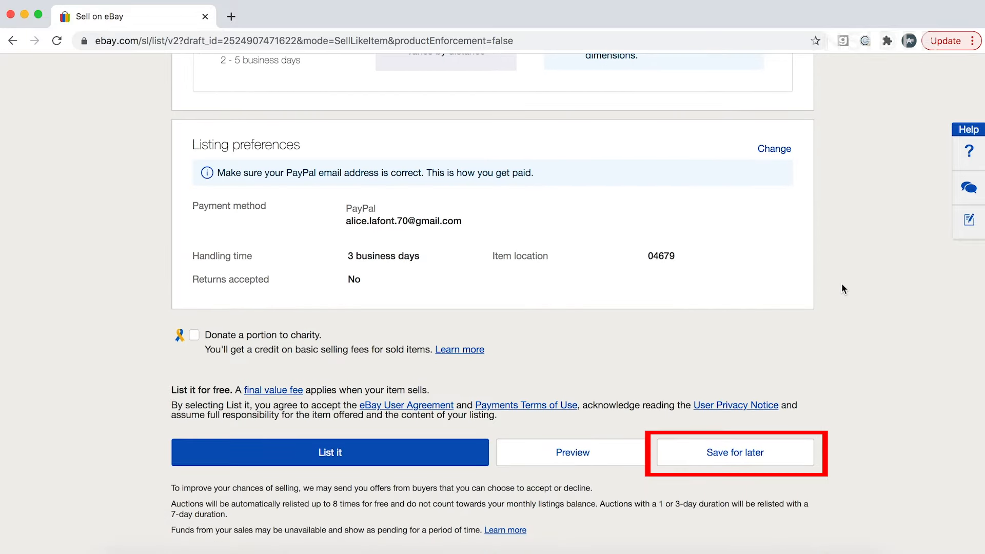
pyautogui.moveTo(743, 454)
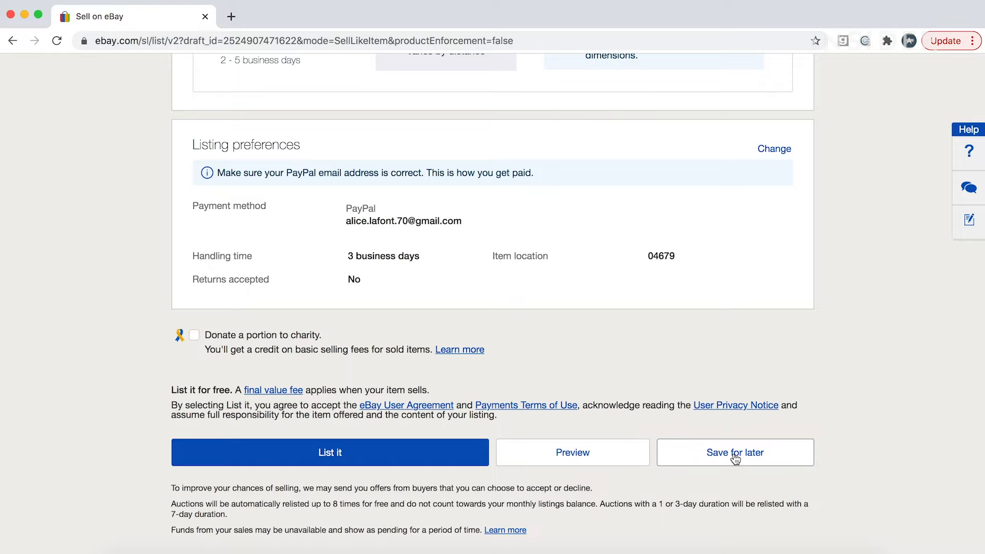
pyautogui.click(329, 452)
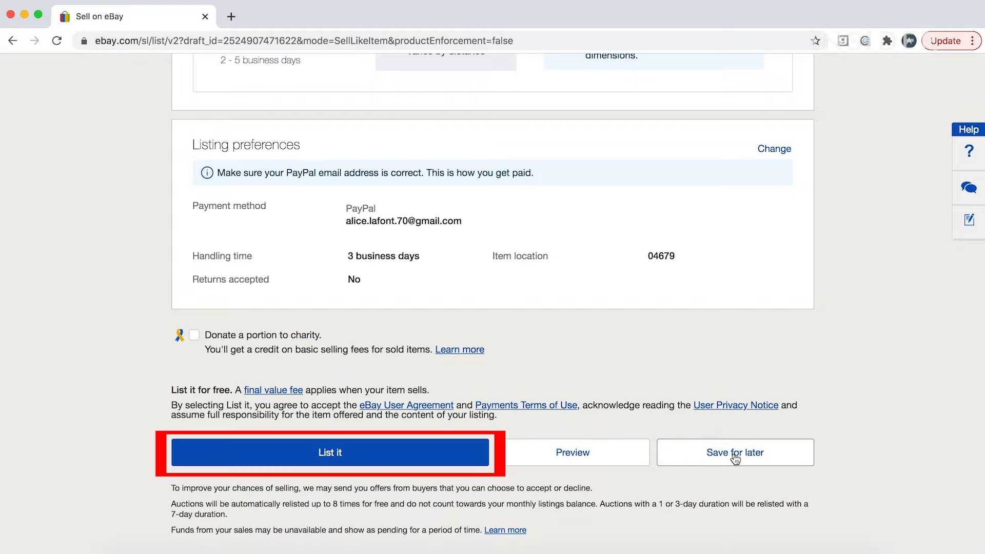
pyautogui.click(329, 452)
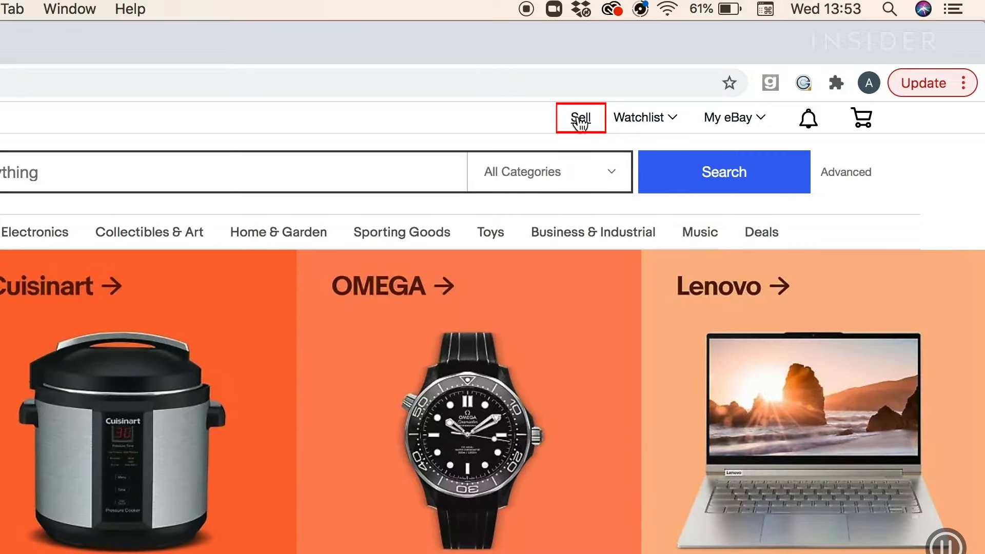
pyautogui.click(580, 117)
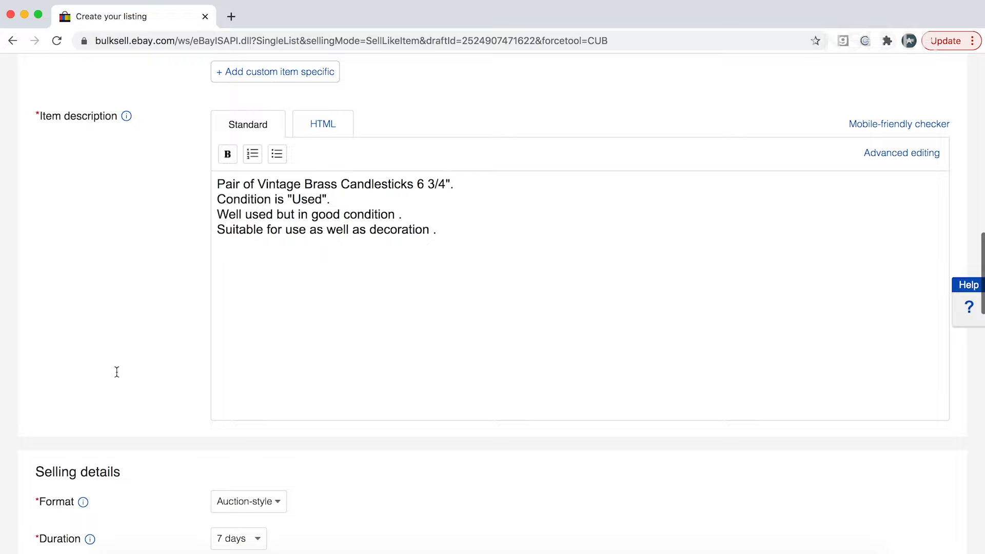
# In Selling details keep the Auction-style format and set the duration to 5 days
pyautogui.scroll(-3)
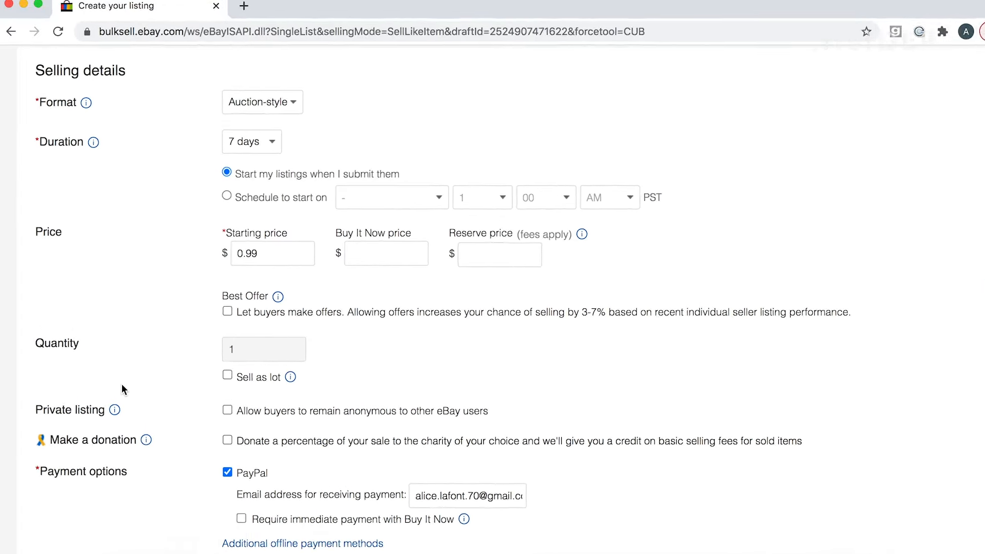
pyautogui.click(262, 102)
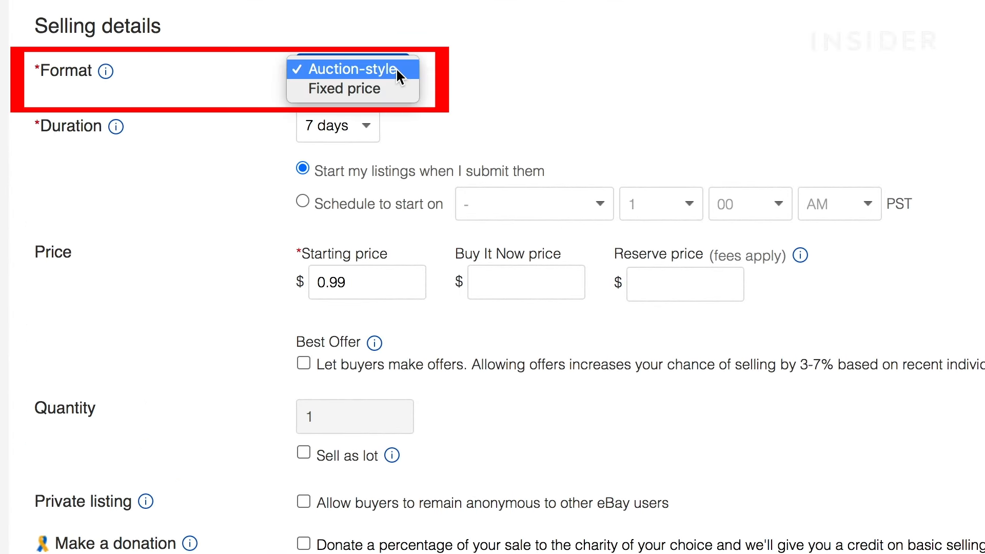
pyautogui.click(344, 69)
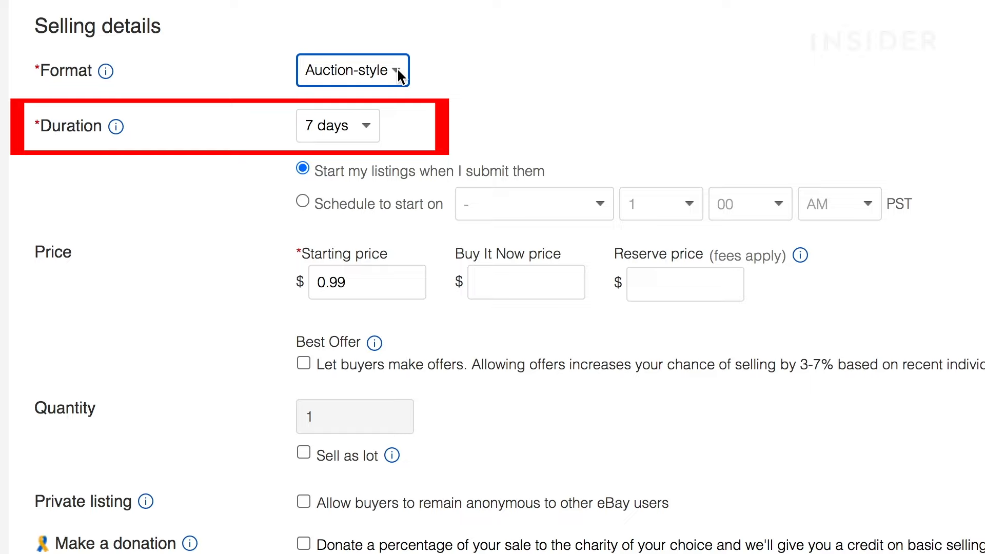
pyautogui.click(338, 125)
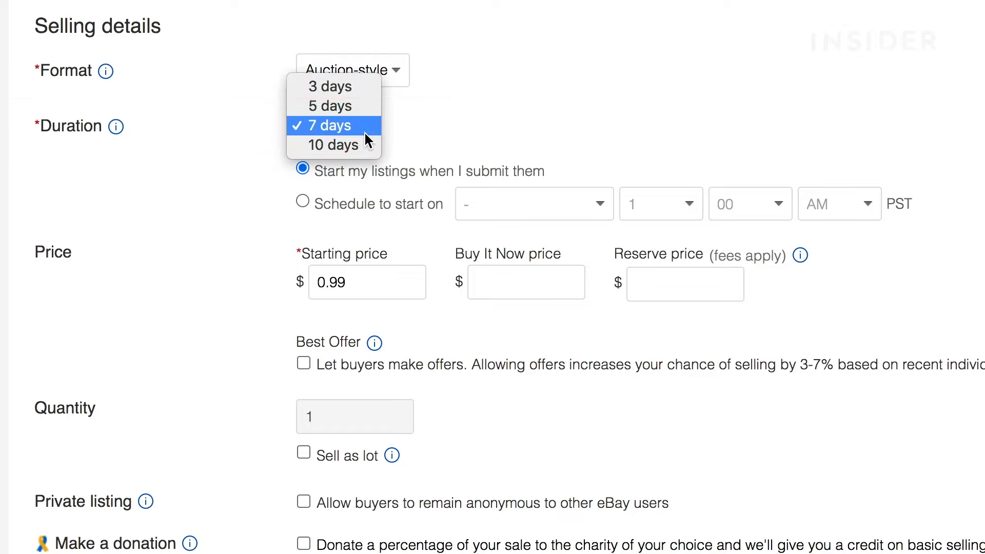
pyautogui.click(335, 126)
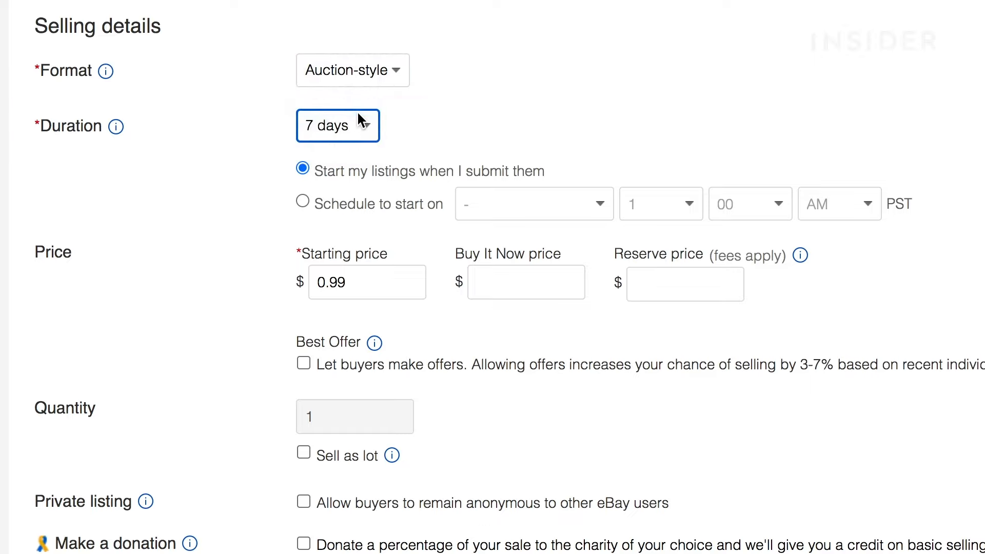
pyautogui.click(337, 125)
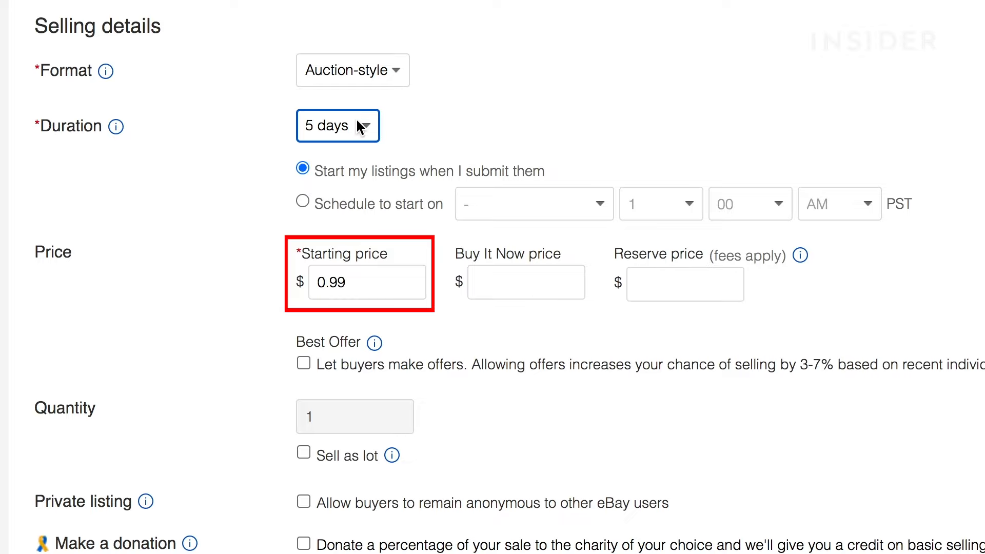
# Set starting price $2.99, Buy It Now price $9.99 and reserve price 6.00
pyautogui.write('2.99')
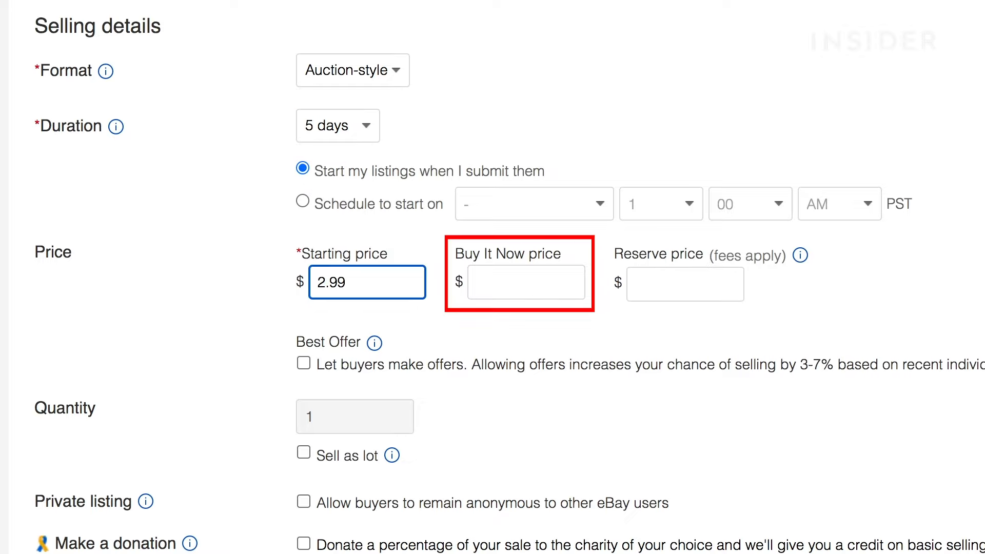
pyautogui.click(525, 281)
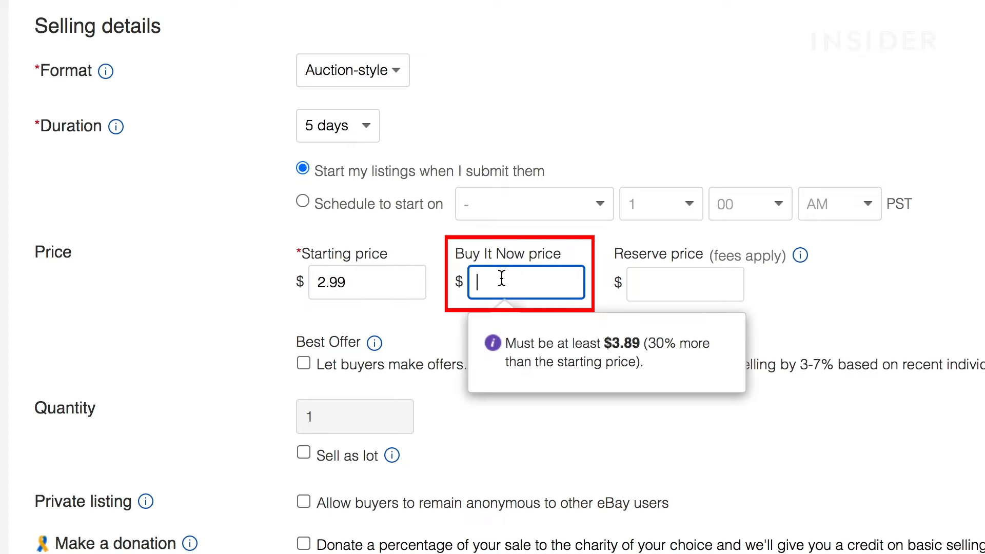
pyautogui.write('9.99')
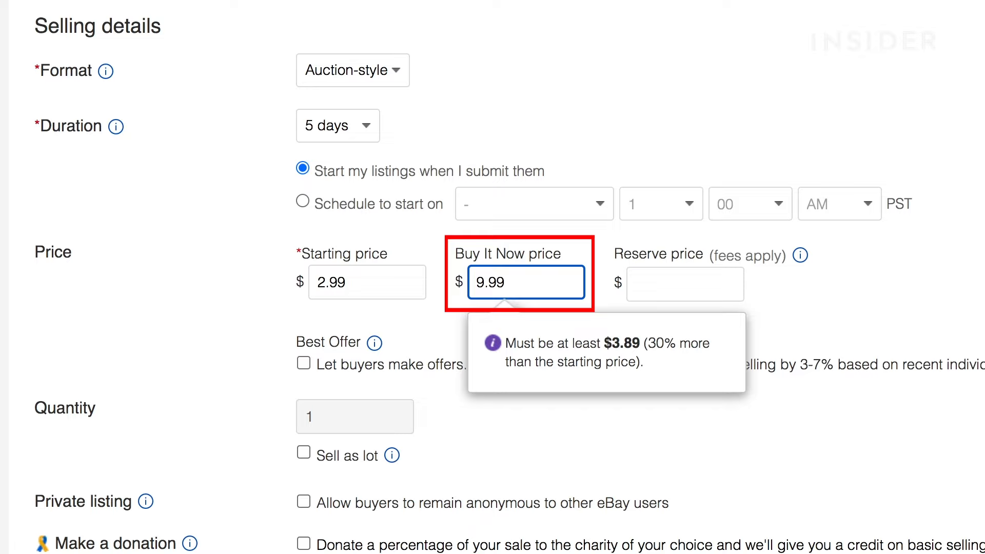
pyautogui.click(445, 322)
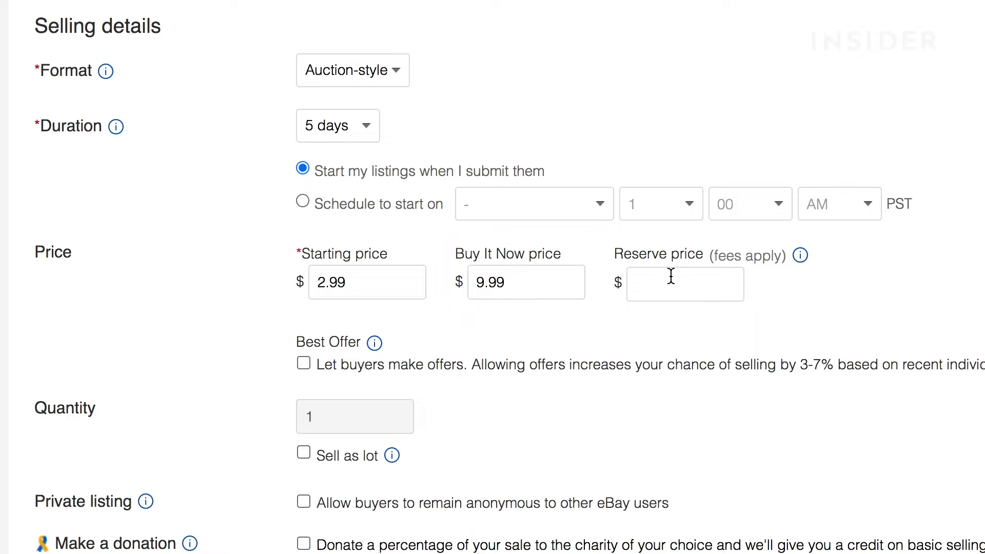
pyautogui.click(684, 283)
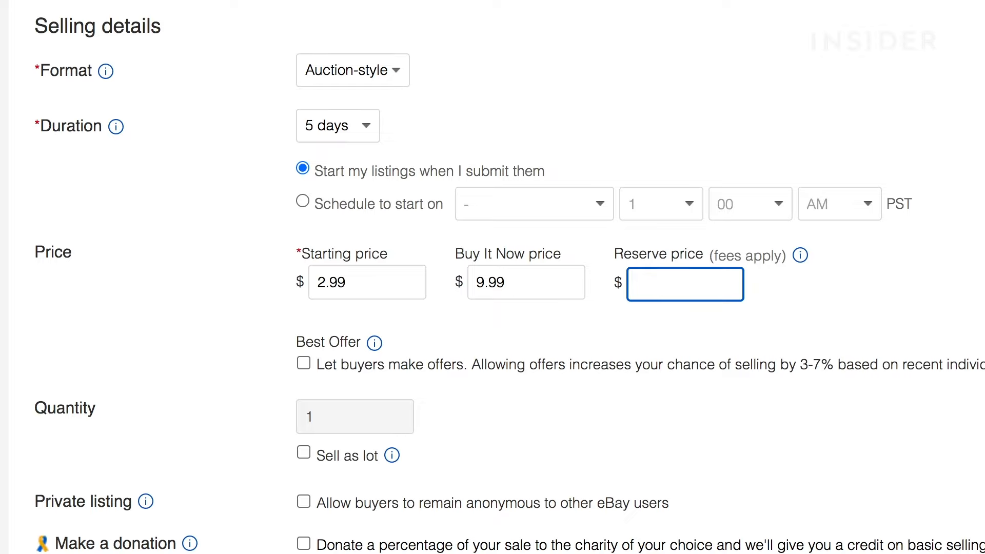
pyautogui.write('6.00')
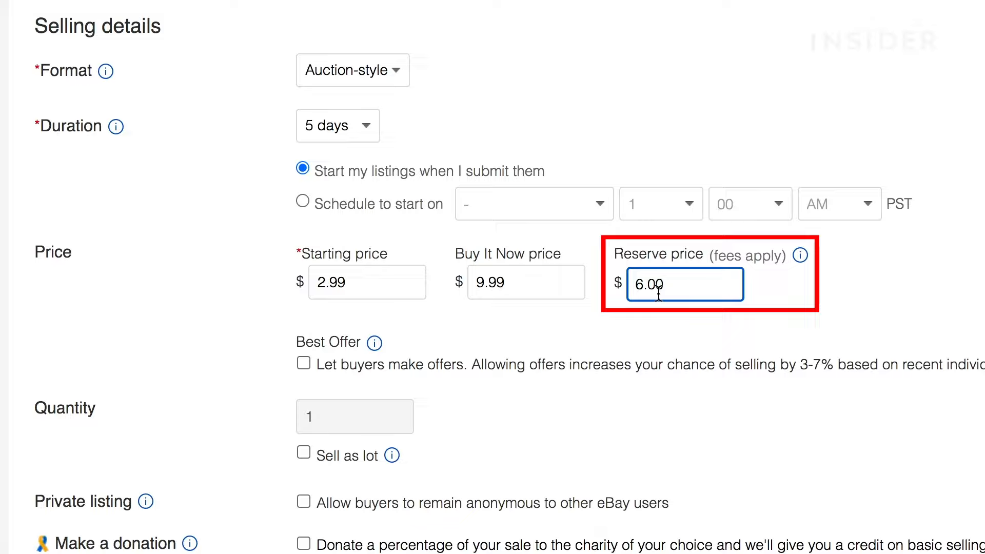
pyautogui.moveTo(514, 368)
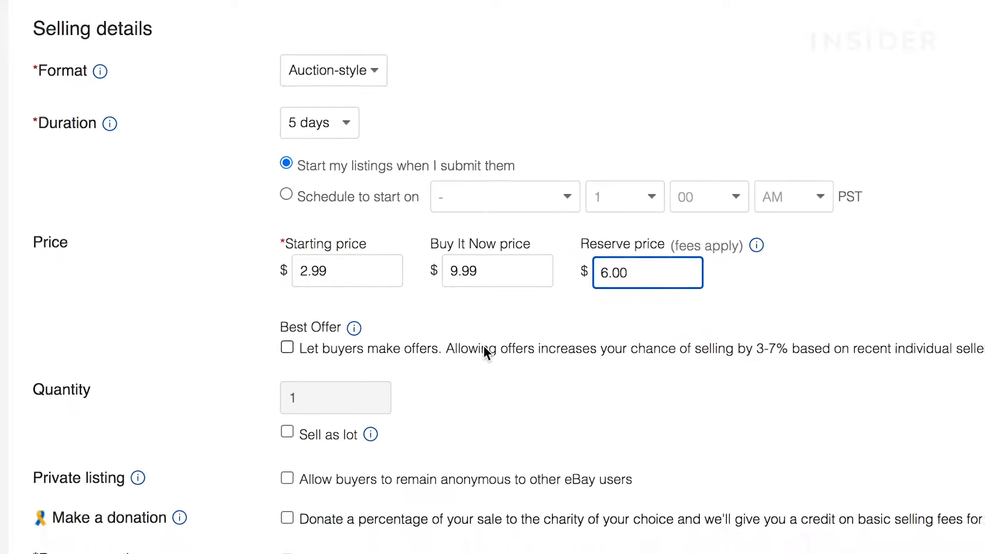
# Enable Best Offer so buyers can make offers on the listing
pyautogui.scroll(-3)
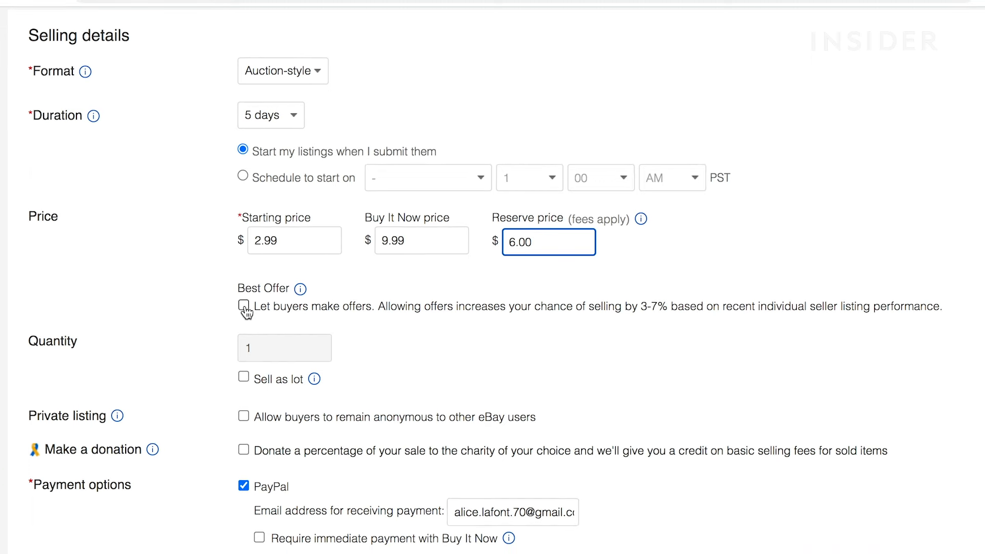
pyautogui.click(243, 305)
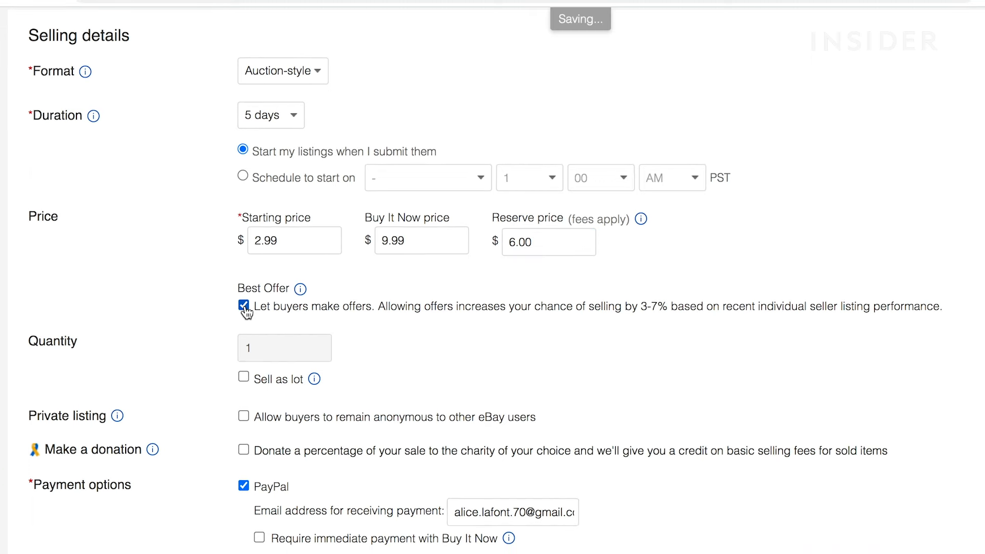
pyautogui.click(243, 305)
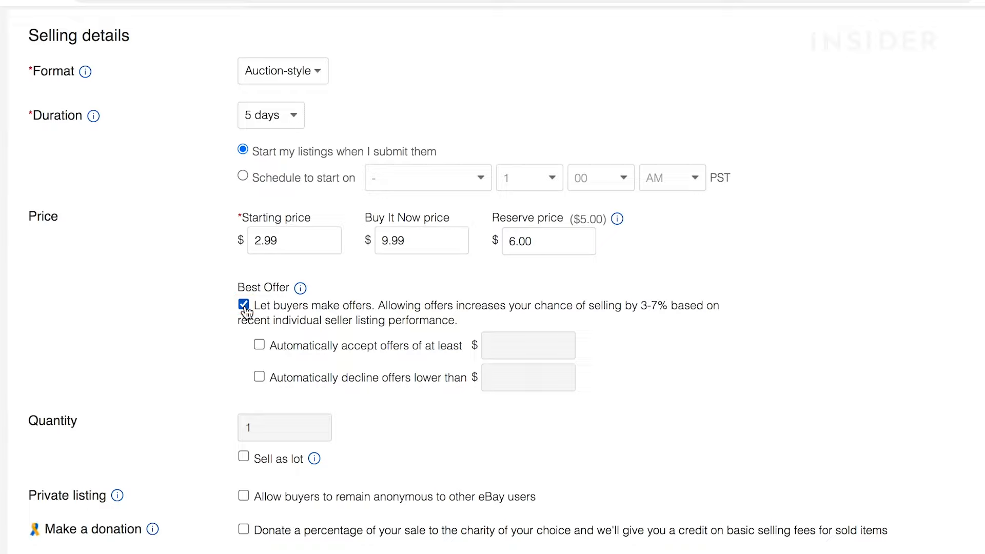
# Turn on donating a percentage of the sale to charity at 10%, charity not yet picked
pyautogui.scroll(-3)
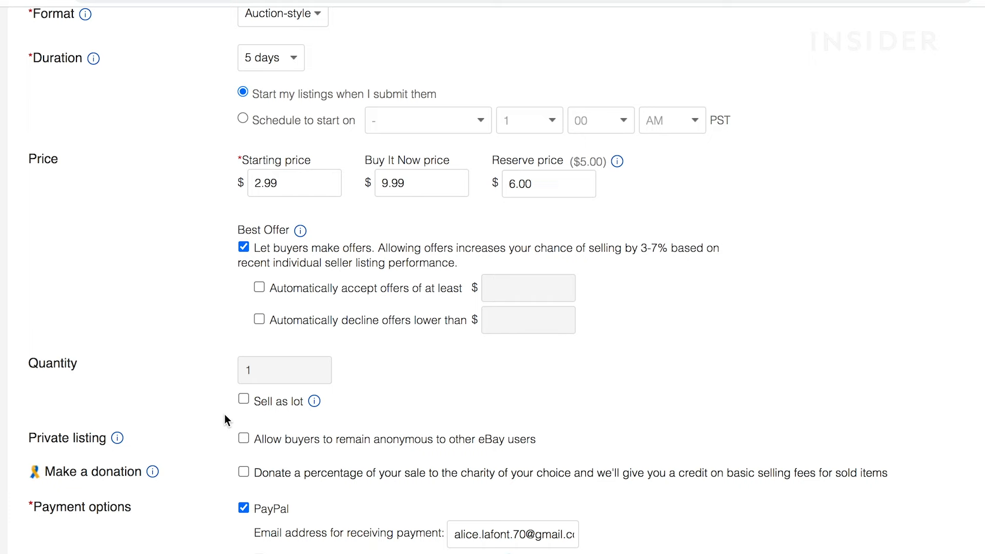
pyautogui.scroll(-3)
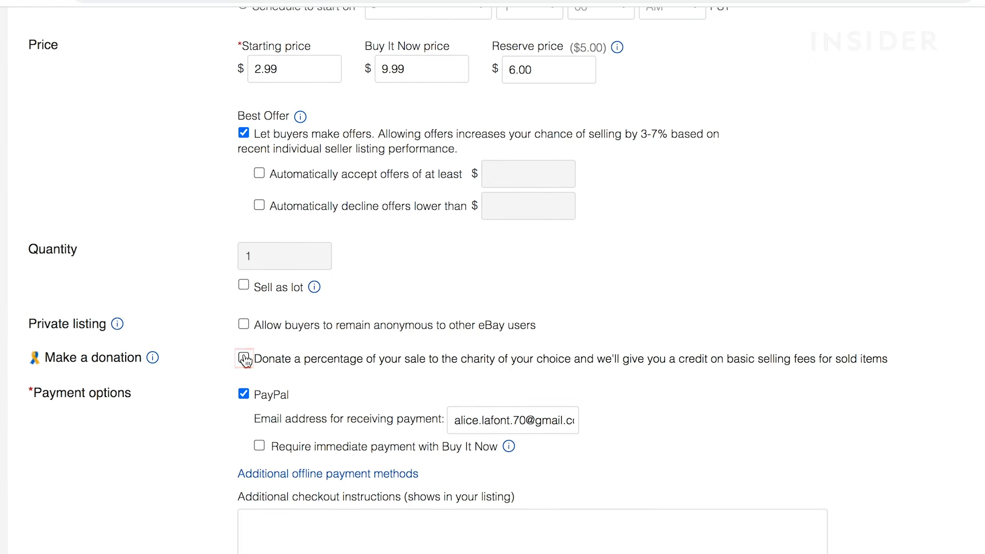
pyautogui.click(244, 359)
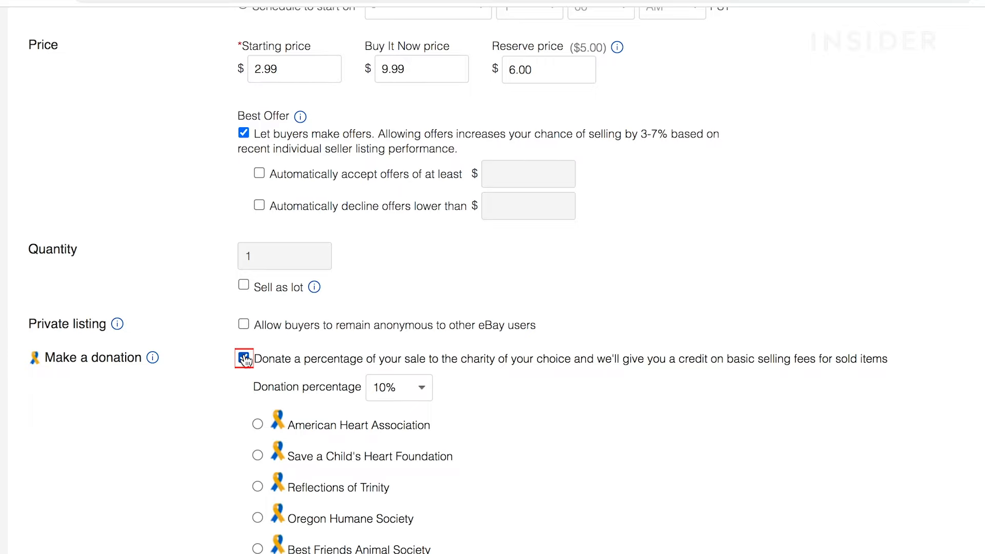
pyautogui.click(244, 359)
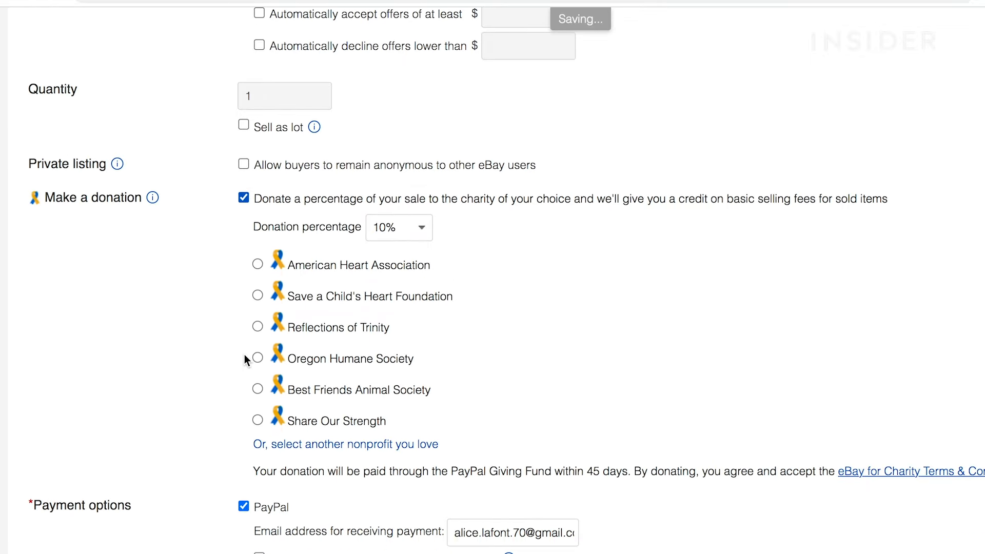
# Switch the charity donation back off and require immediate payment with Buy It Now
pyautogui.click(244, 198)
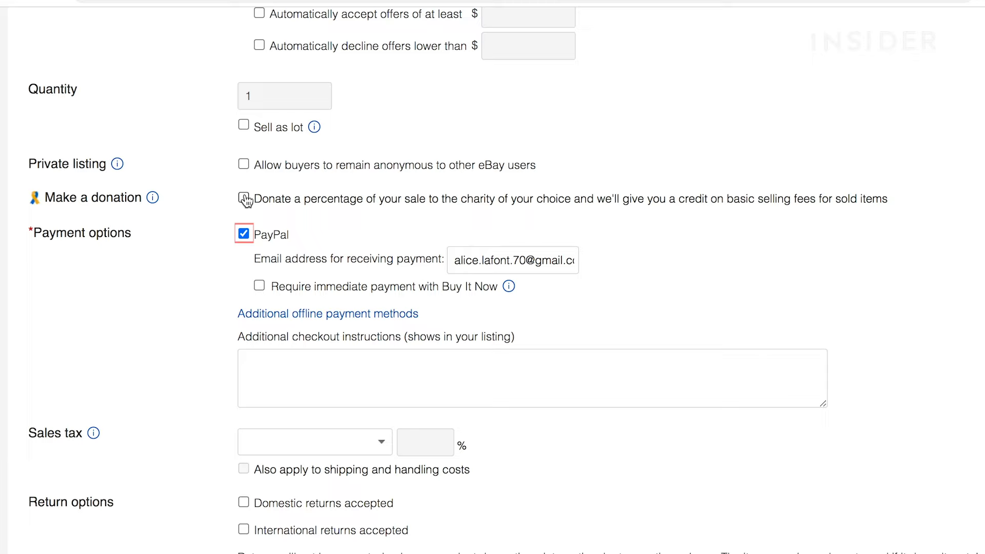
pyautogui.moveTo(186, 217)
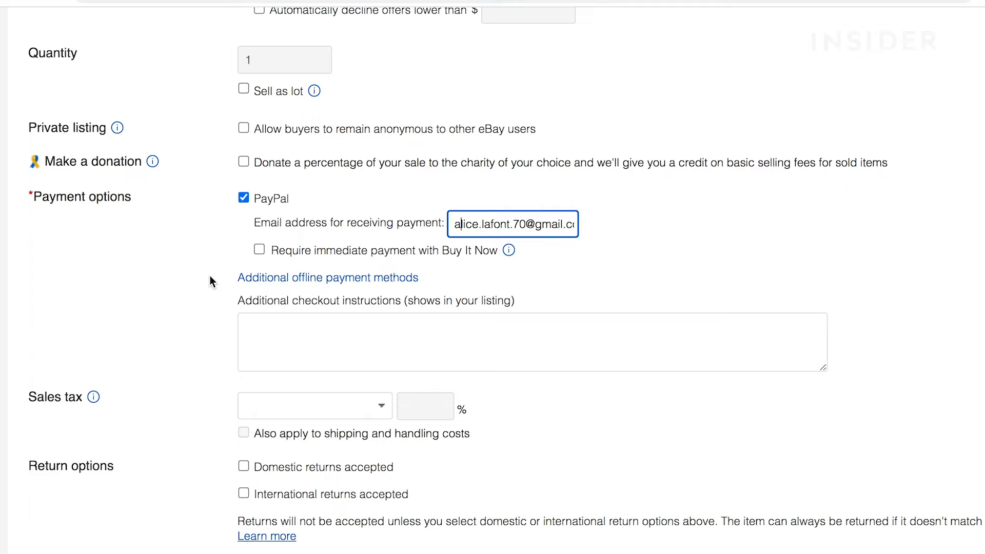
pyautogui.click(259, 251)
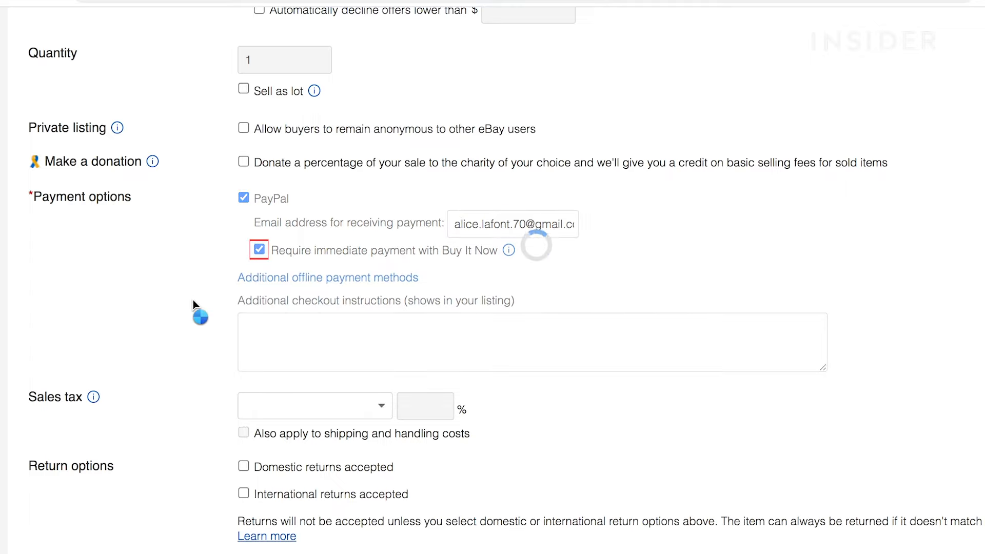
pyautogui.click(259, 250)
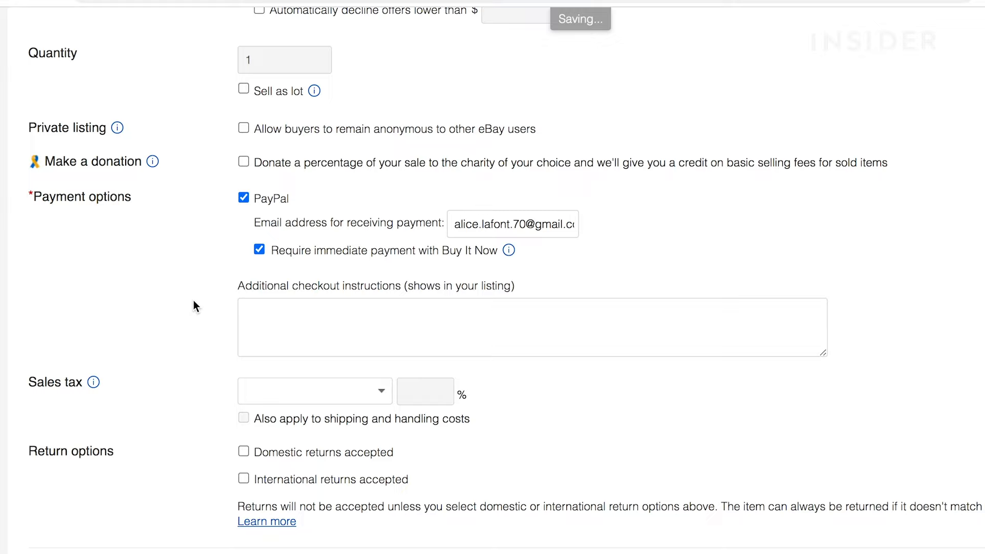
pyautogui.scroll(-3)
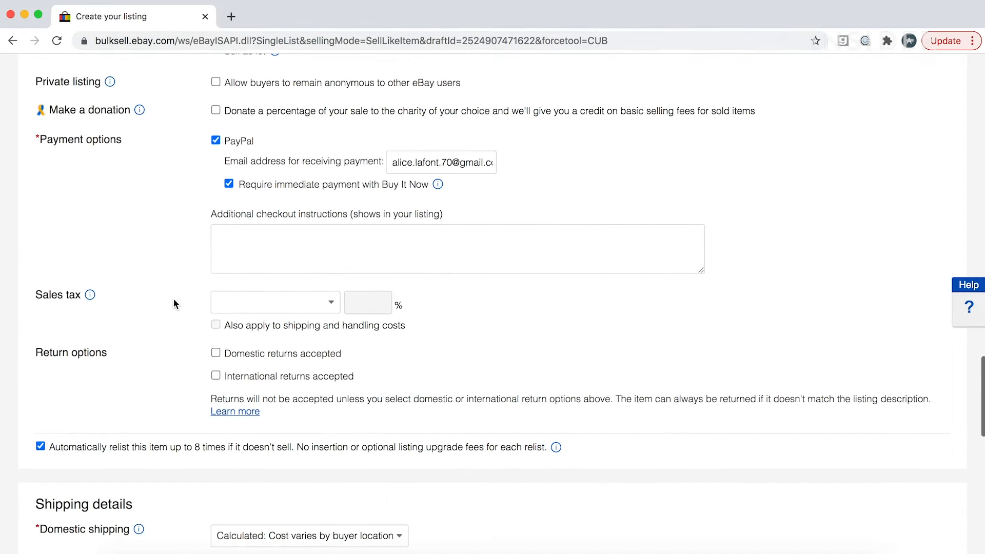
# Review the sales tax choices and leave domestic returns not accepted
pyautogui.click(275, 302)
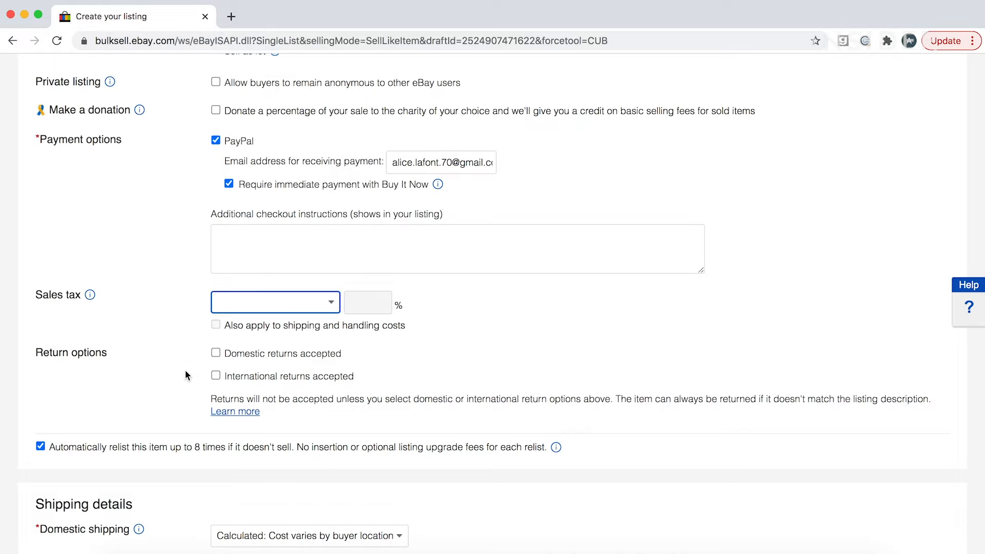
pyautogui.scroll(-3)
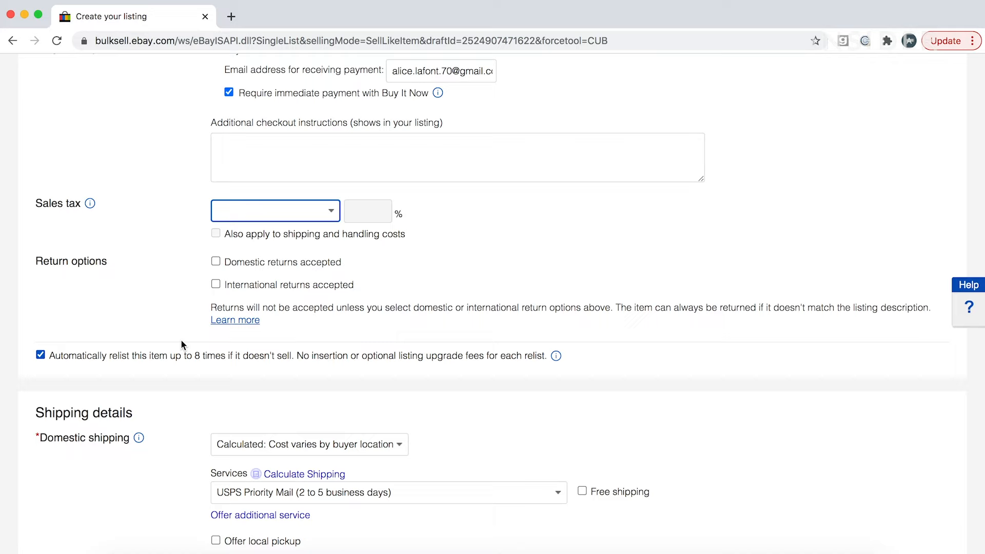
pyautogui.click(215, 262)
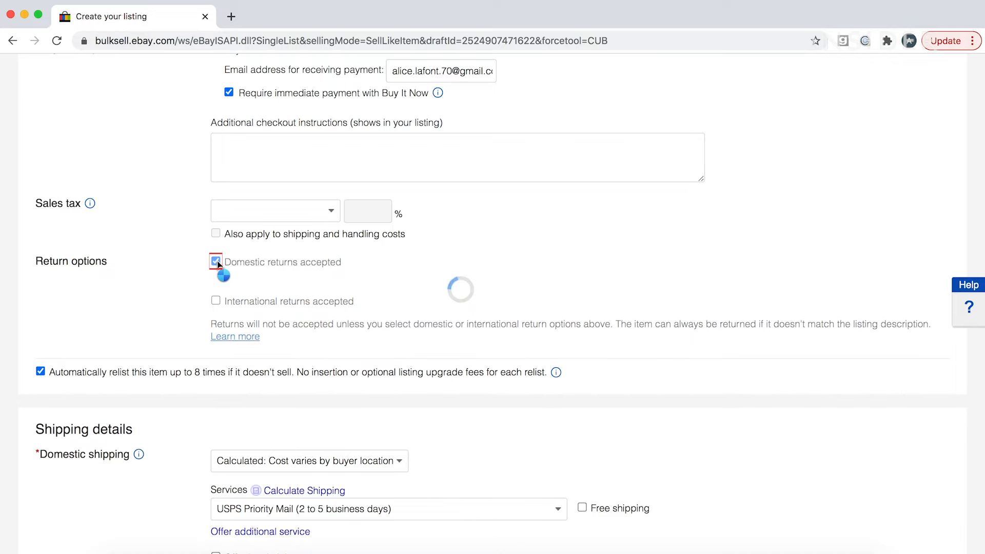
pyautogui.click(217, 261)
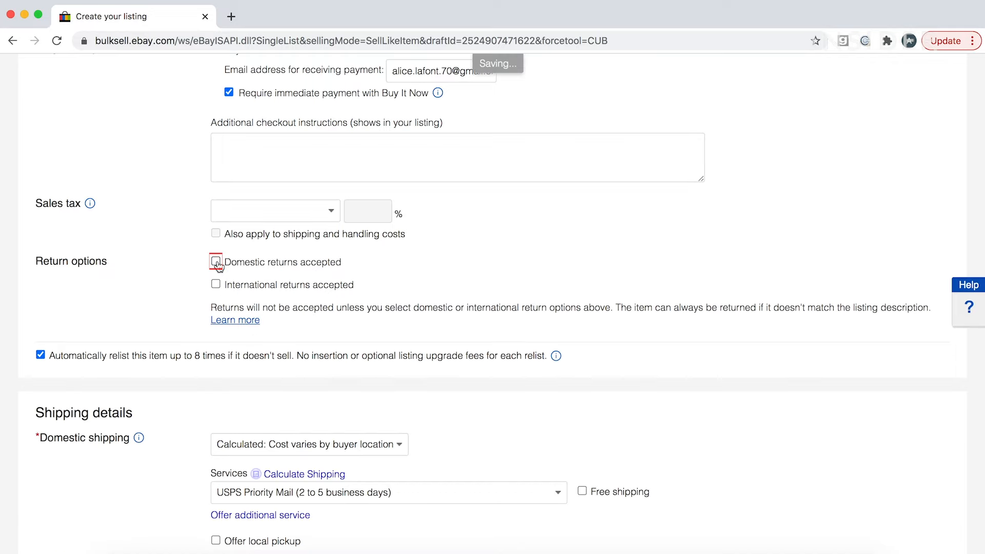
pyautogui.click(215, 262)
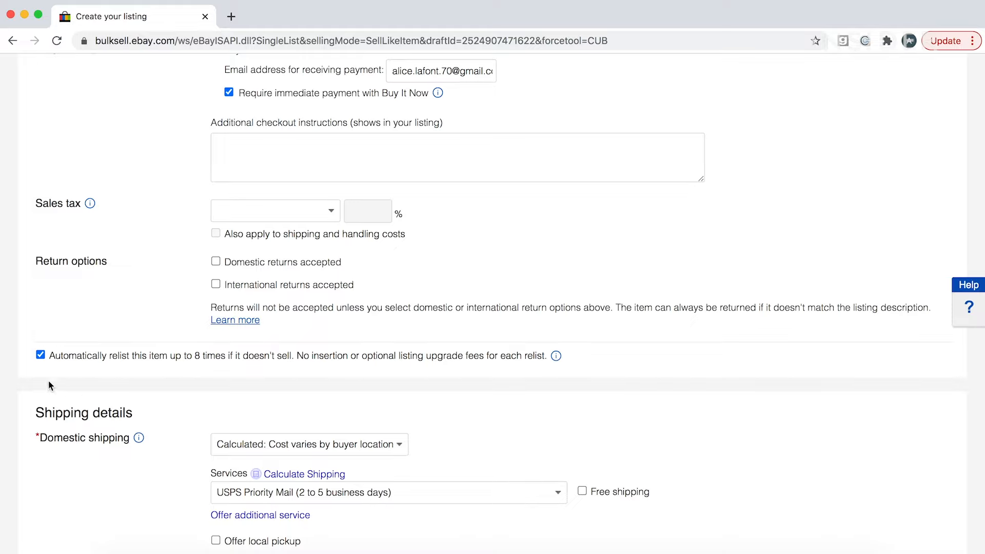
# Turn off automatic relisting if the item doesn't sell
pyautogui.click(40, 355)
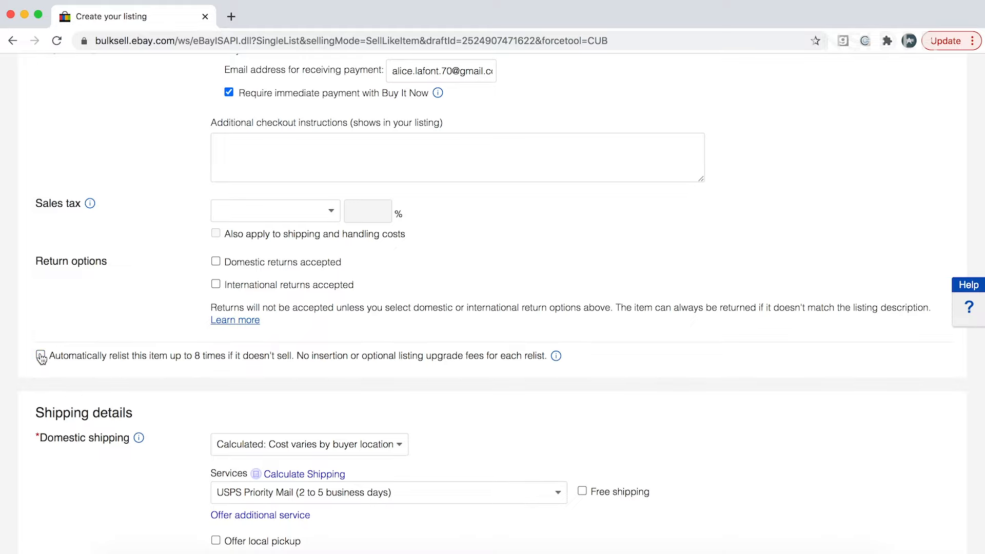
pyautogui.click(40, 356)
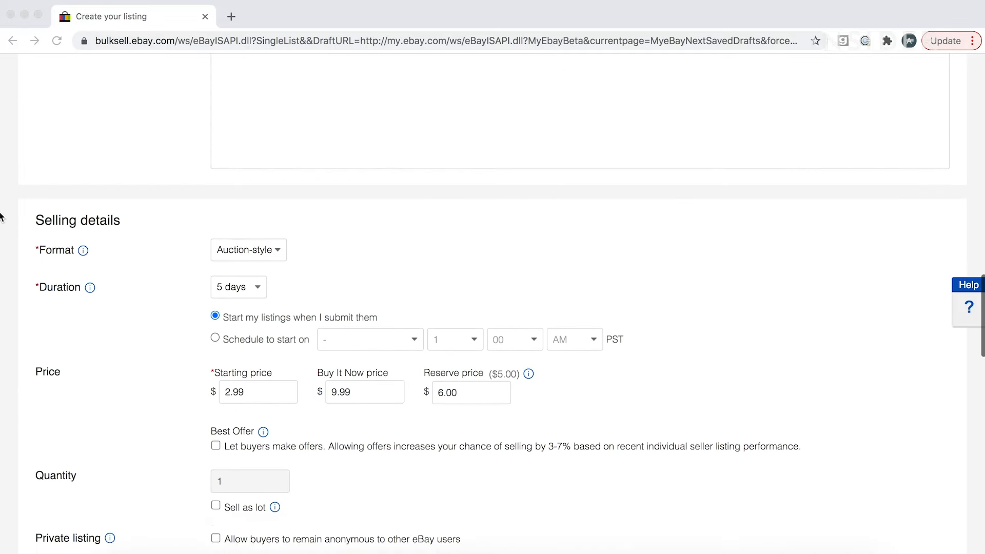
# Change the format from auction-style to fixed price with a Buy It Now price of 10.99
pyautogui.scroll(-3)
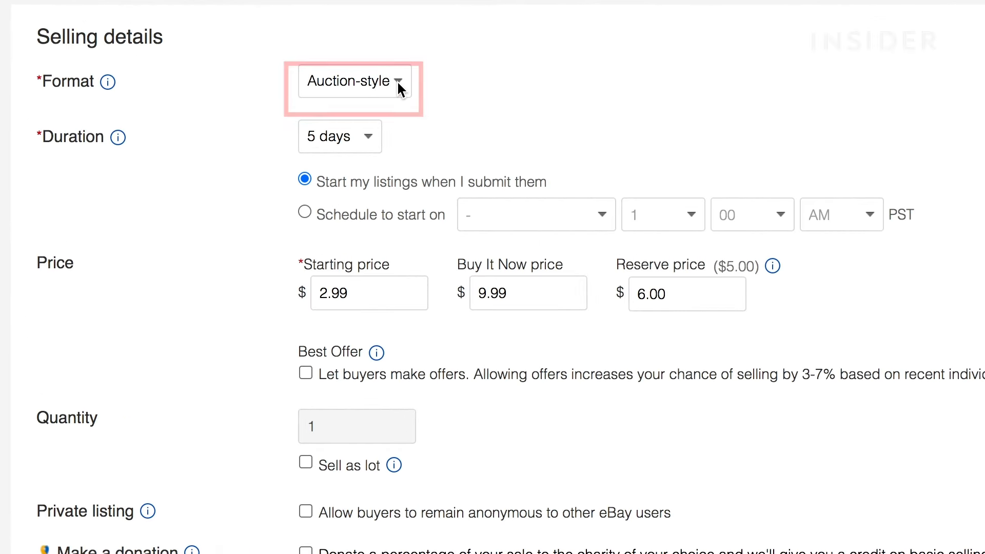
pyautogui.click(353, 82)
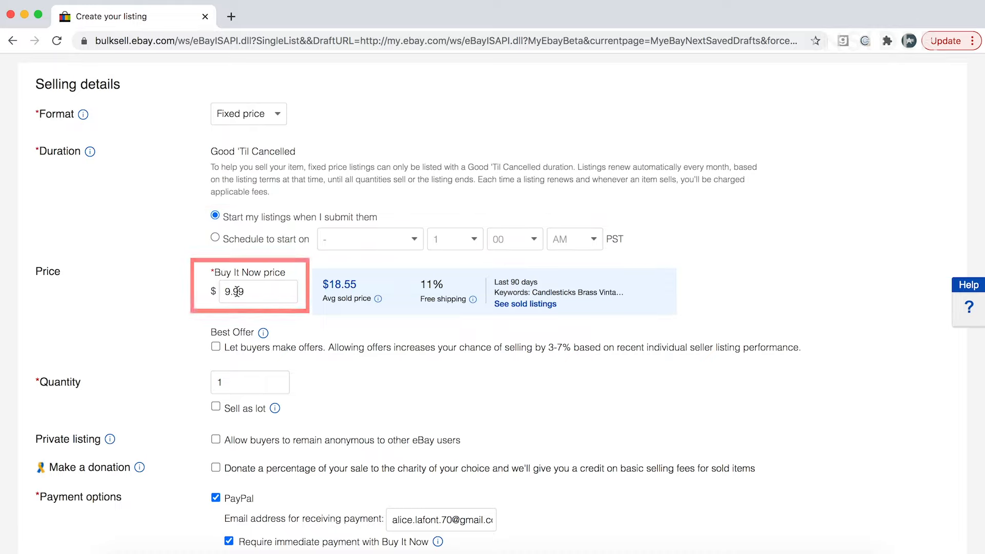
pyautogui.click(258, 290)
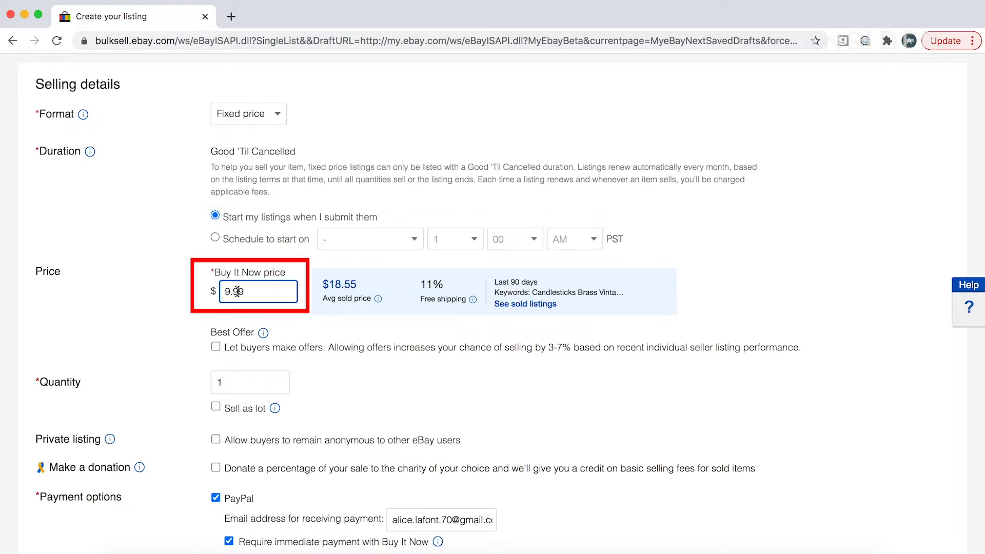
pyautogui.click(257, 290)
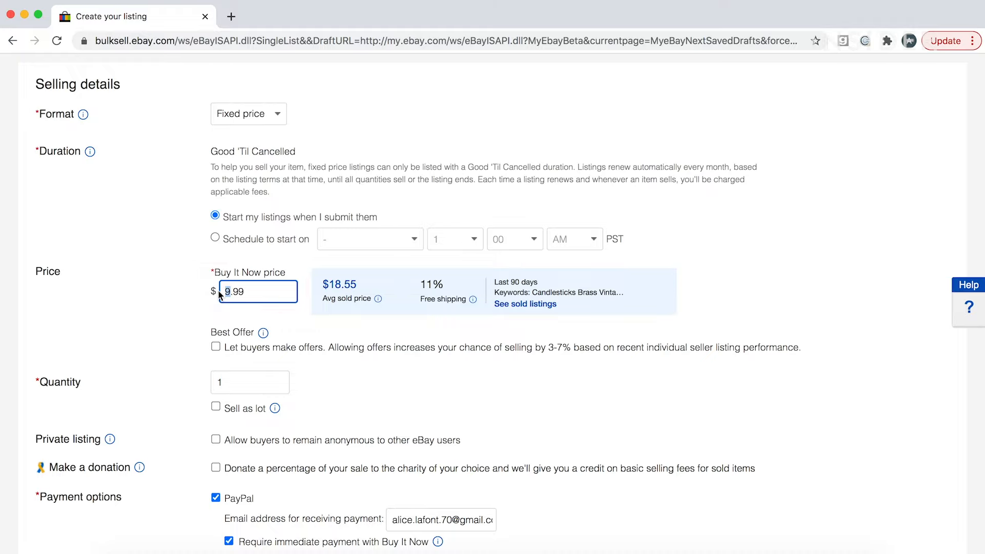
pyautogui.write('10.99')
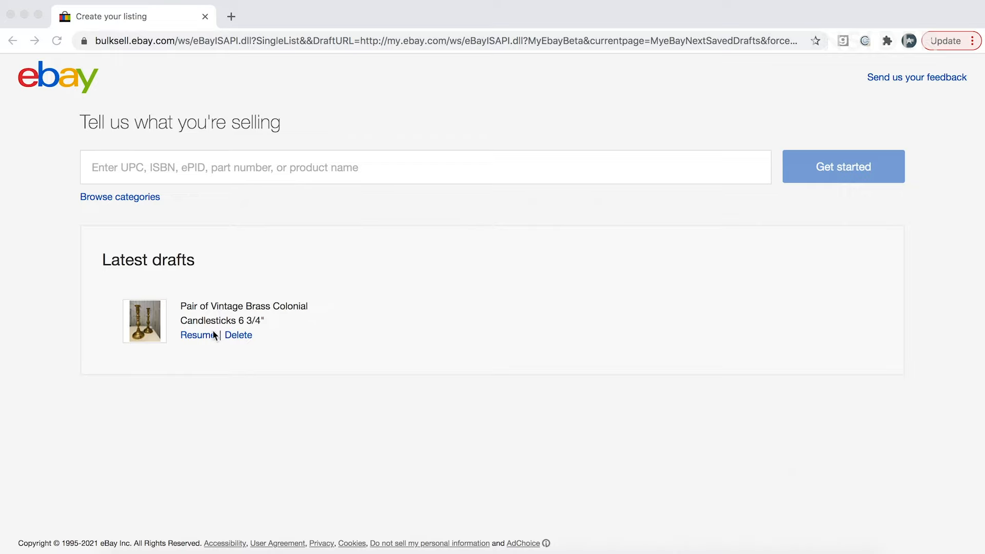
# Resume the Pair of Vintage Brass Colonial Candlesticks draft from Latest drafts
pyautogui.click(198, 335)
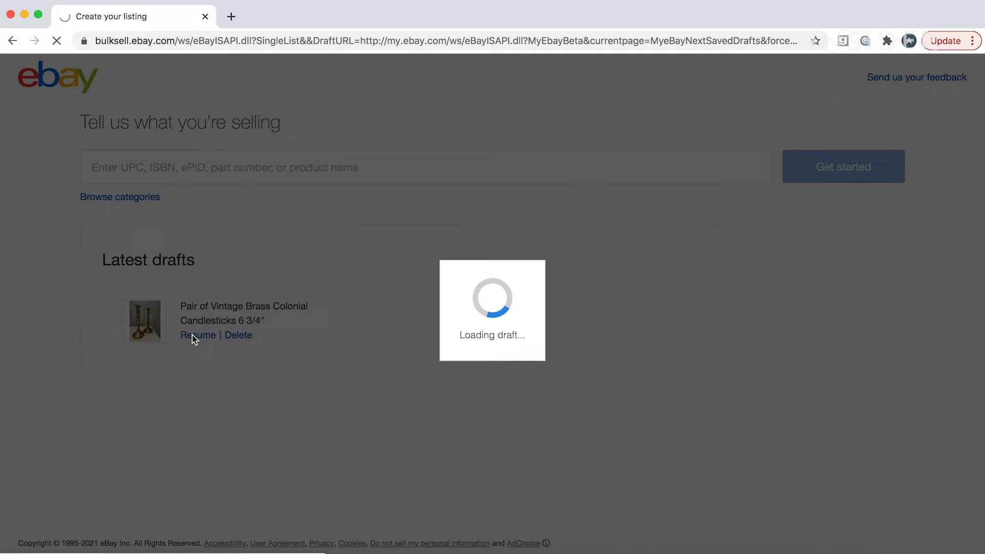
pyautogui.click(198, 334)
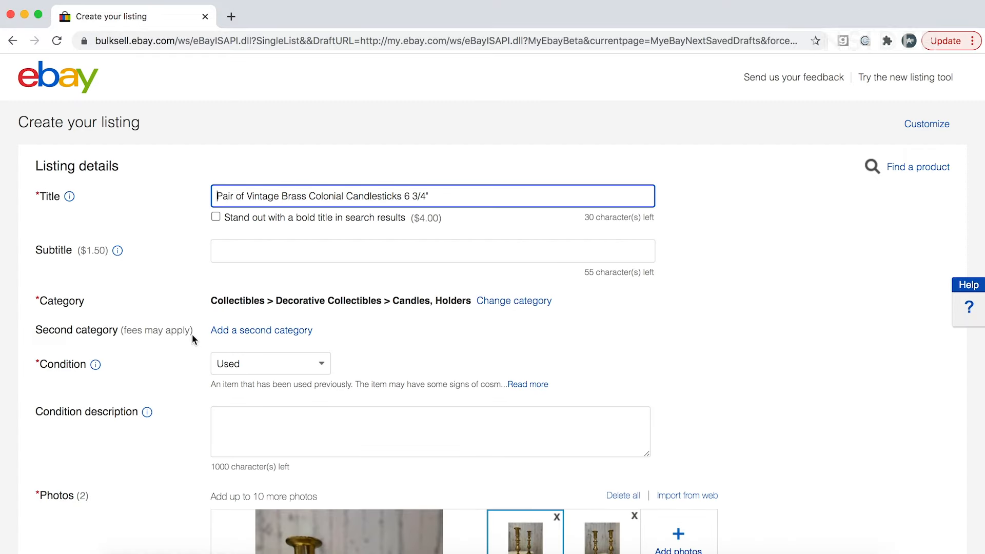
# Keep the package type as Package (or thick envelope) and bring up the item location for editing
pyautogui.scroll(-3)
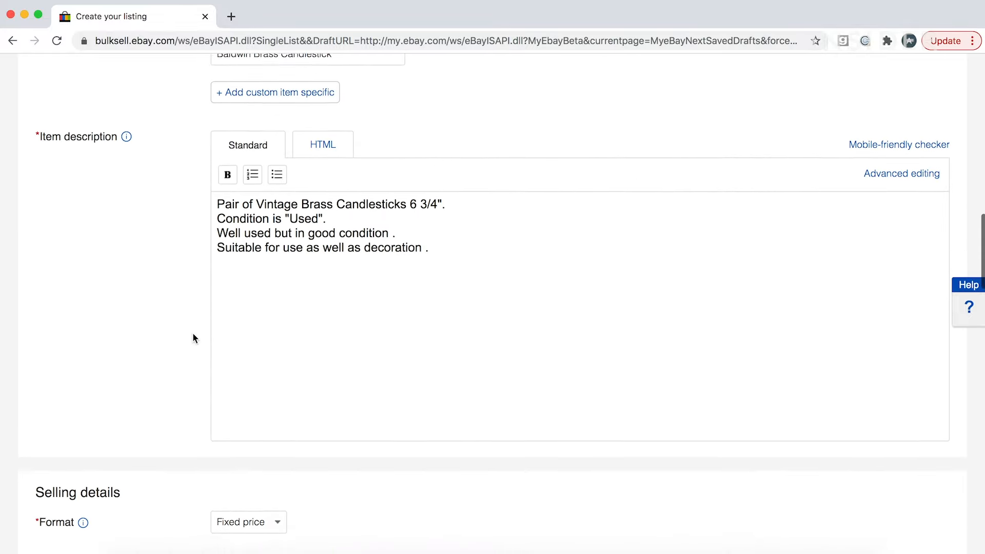
pyautogui.scroll(-3)
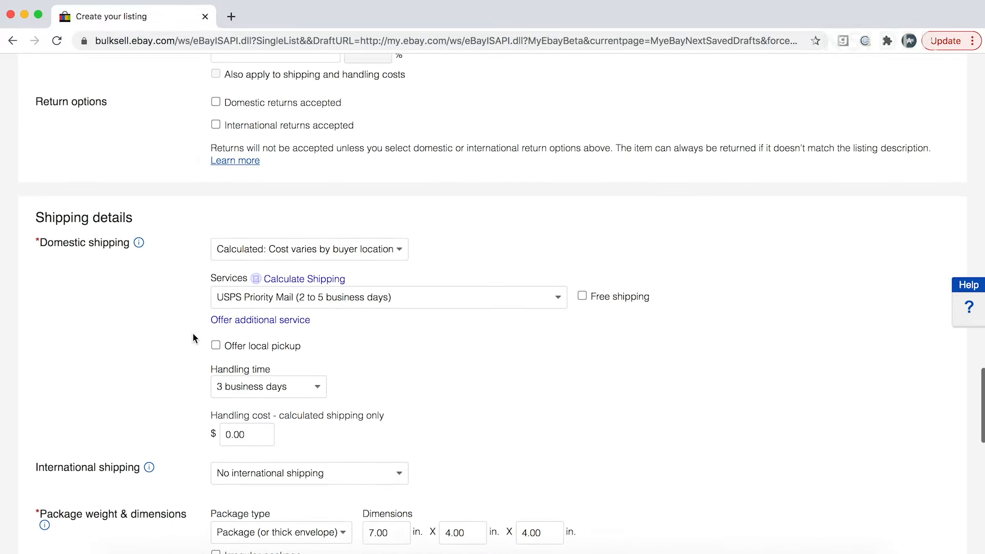
pyautogui.scroll(-3)
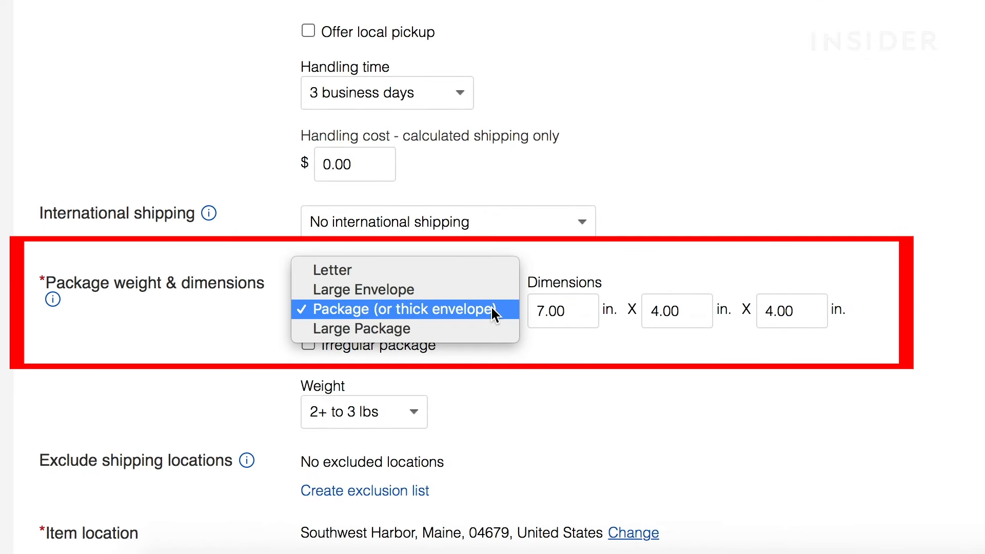
pyautogui.click(405, 309)
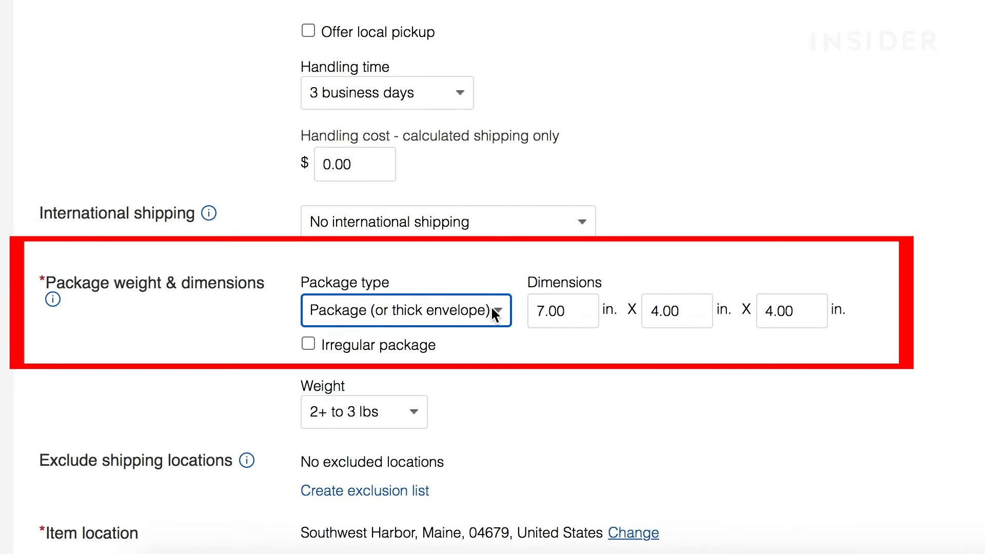
pyautogui.scroll(-3)
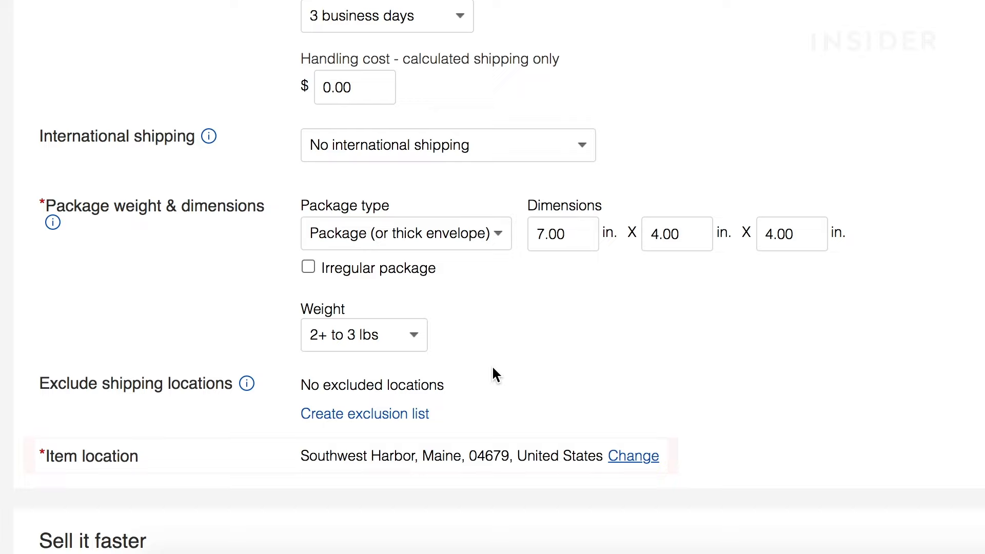
pyautogui.click(633, 456)
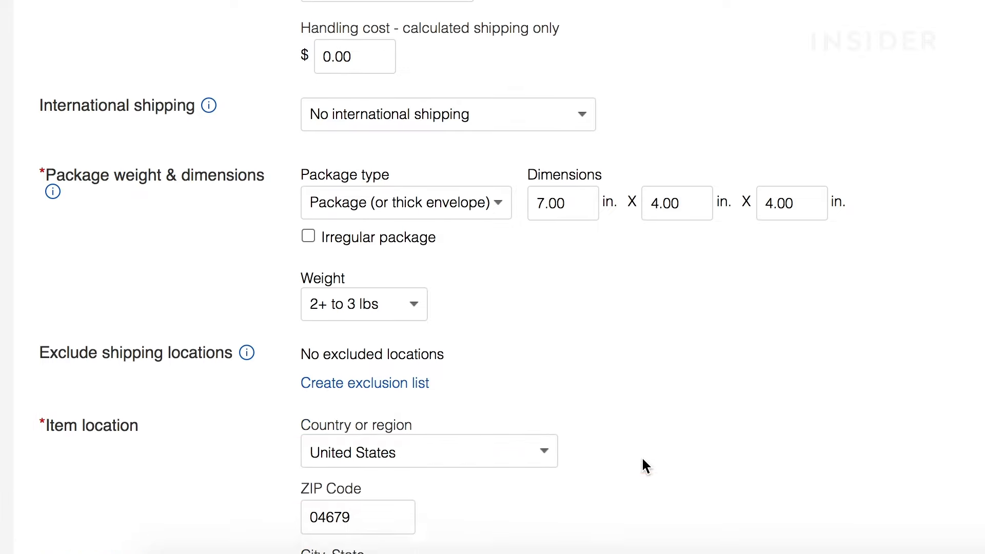
pyautogui.scroll(-3)
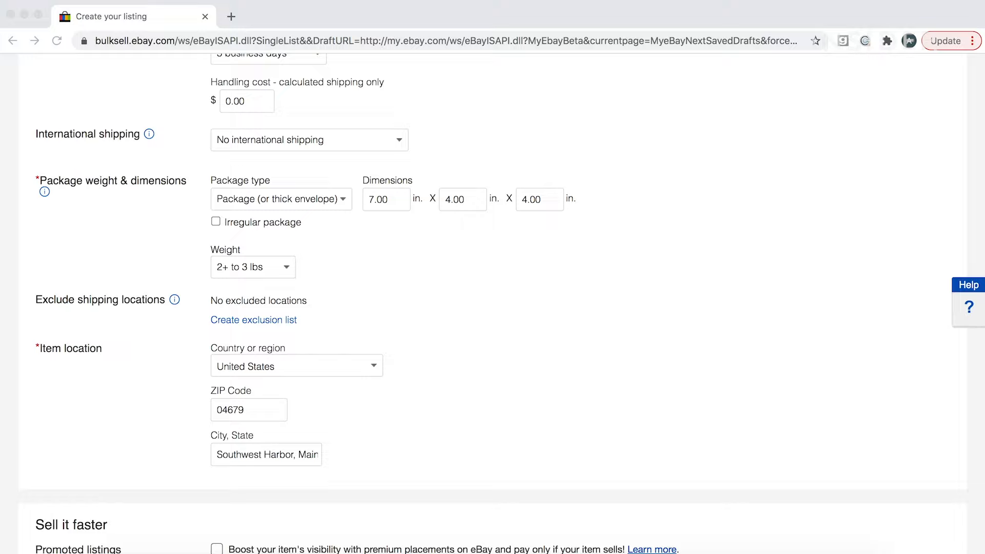
# Try promoted listings and leave them turned off
pyautogui.scroll(-3)
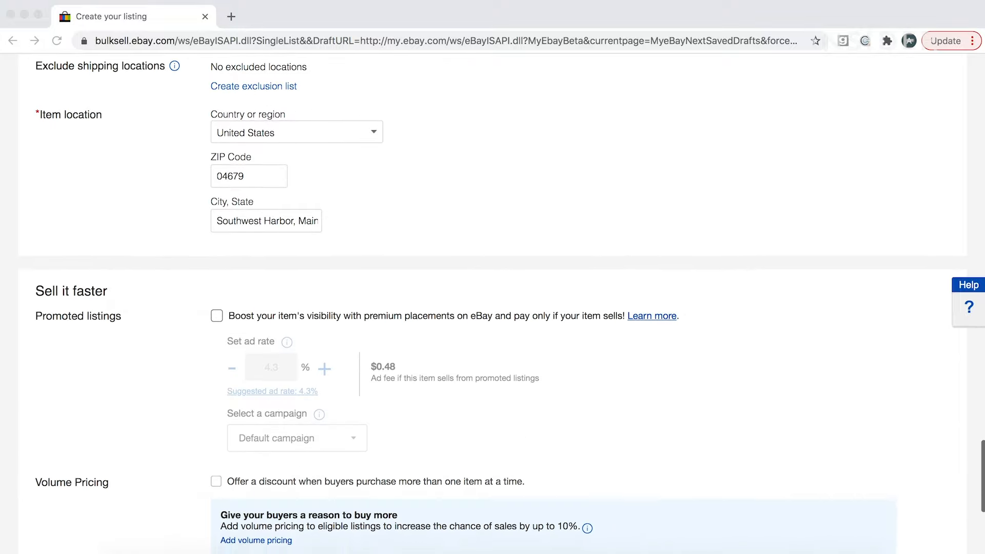
pyautogui.scroll(-3)
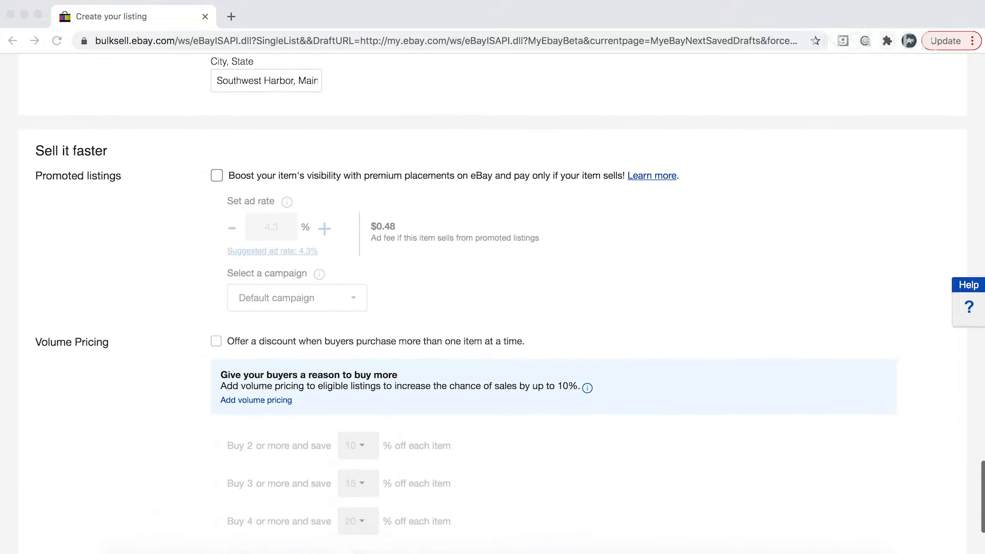
pyautogui.scroll(-3)
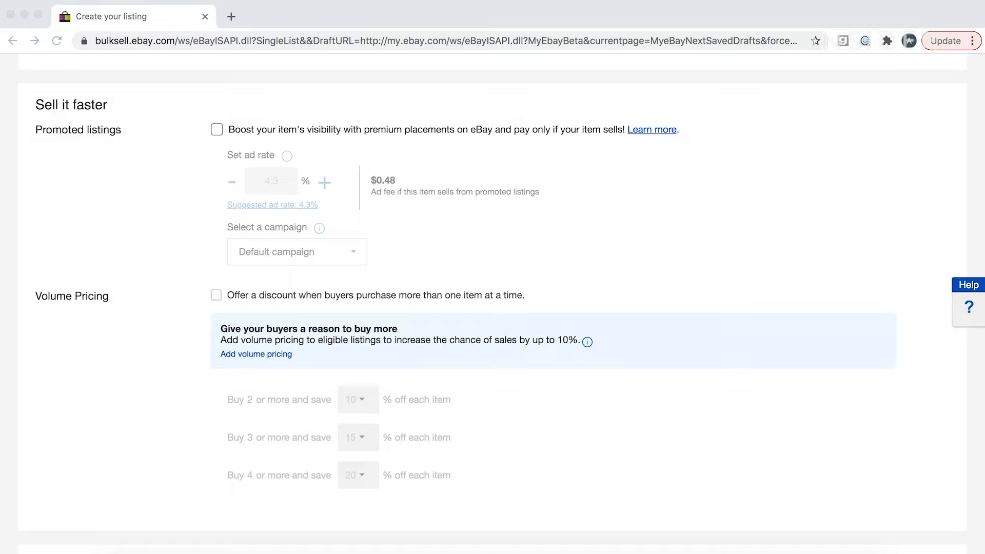
pyautogui.click(216, 130)
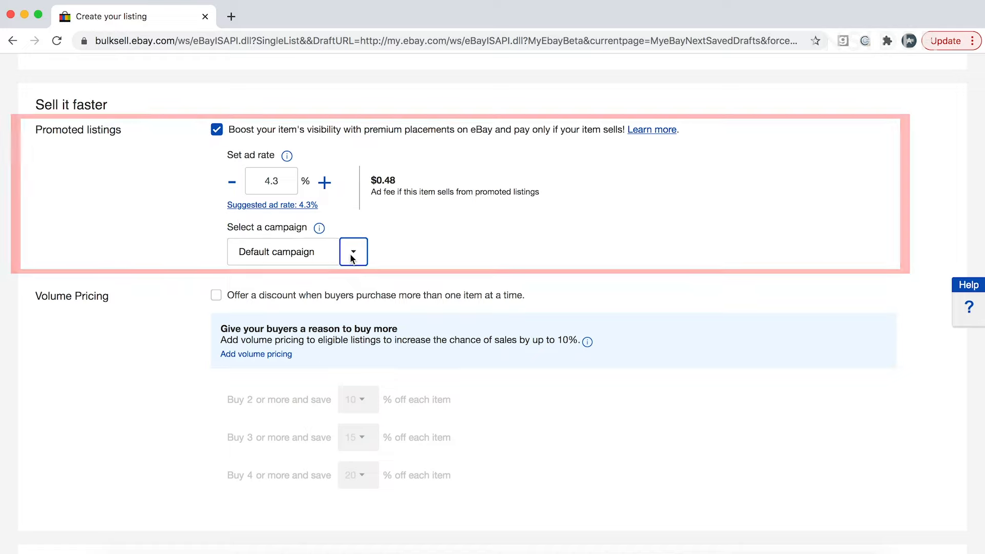
pyautogui.click(216, 130)
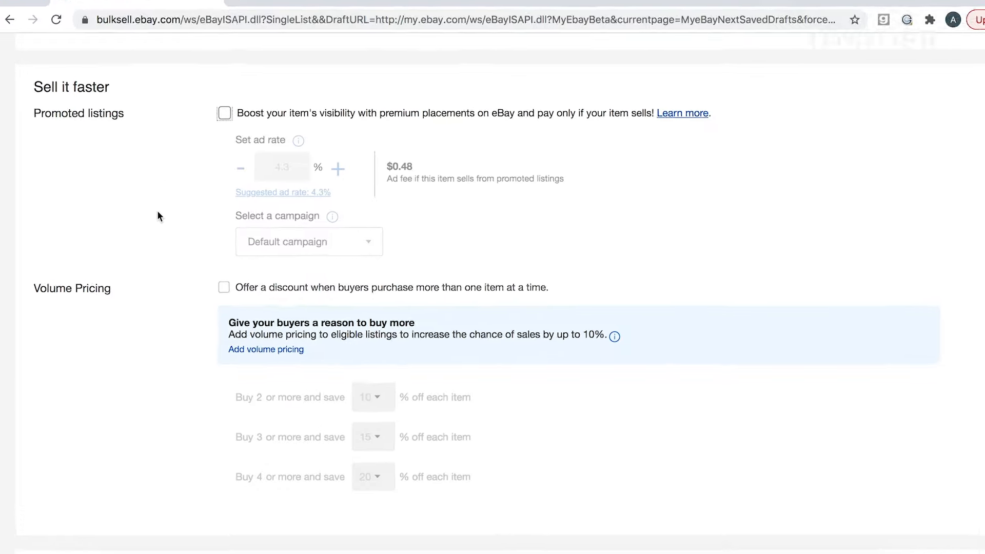
# Enable volume pricing with 15% off when buying 2 or more
pyautogui.click(224, 287)
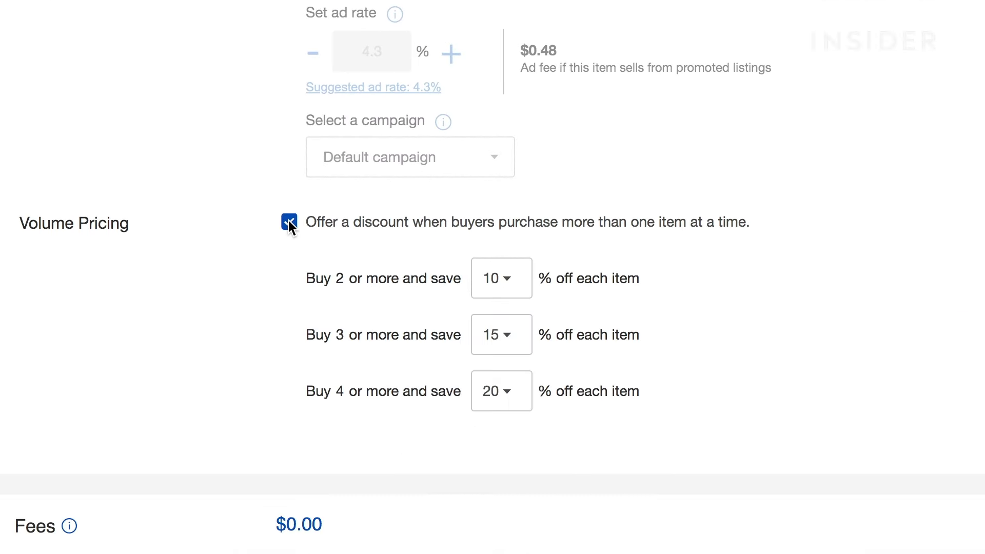
pyautogui.click(287, 223)
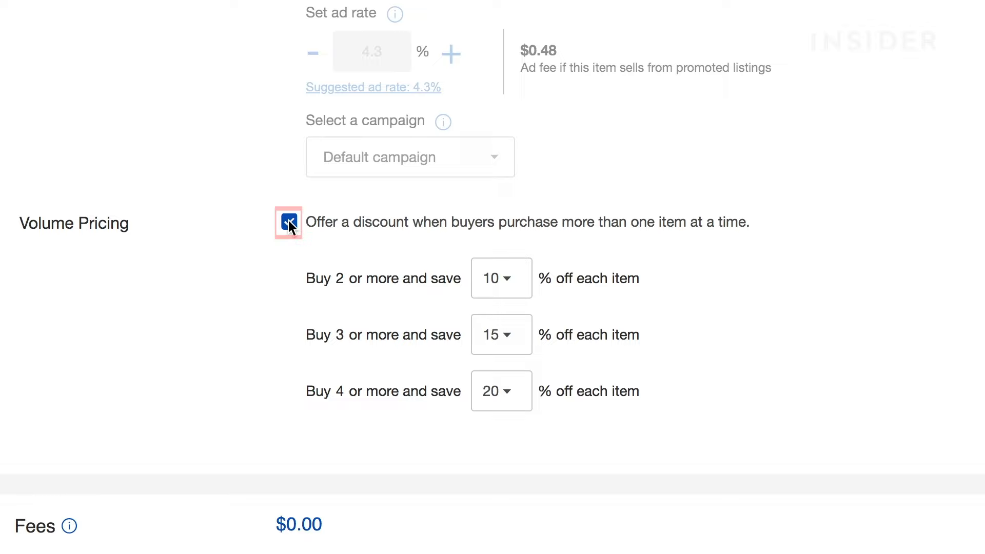
pyautogui.click(500, 278)
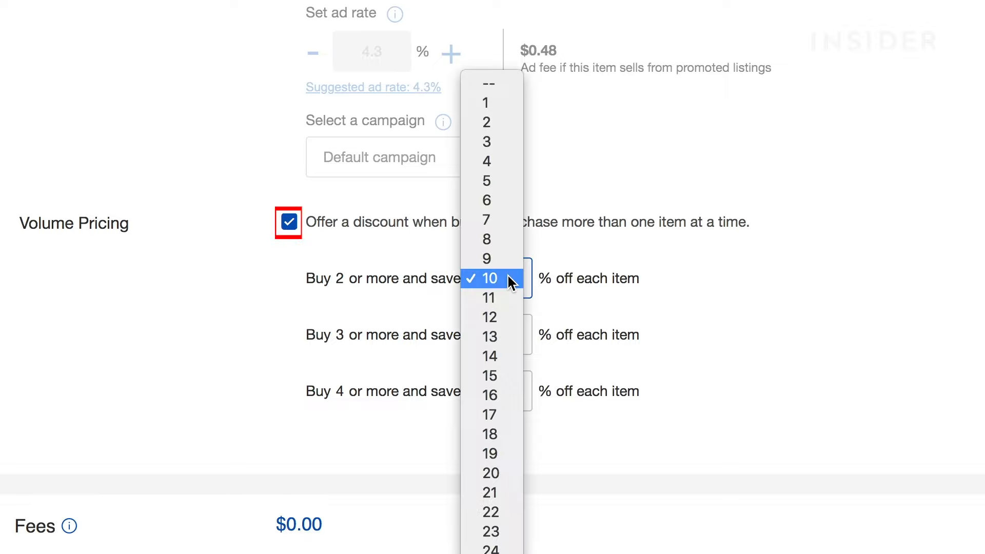
pyautogui.click(488, 375)
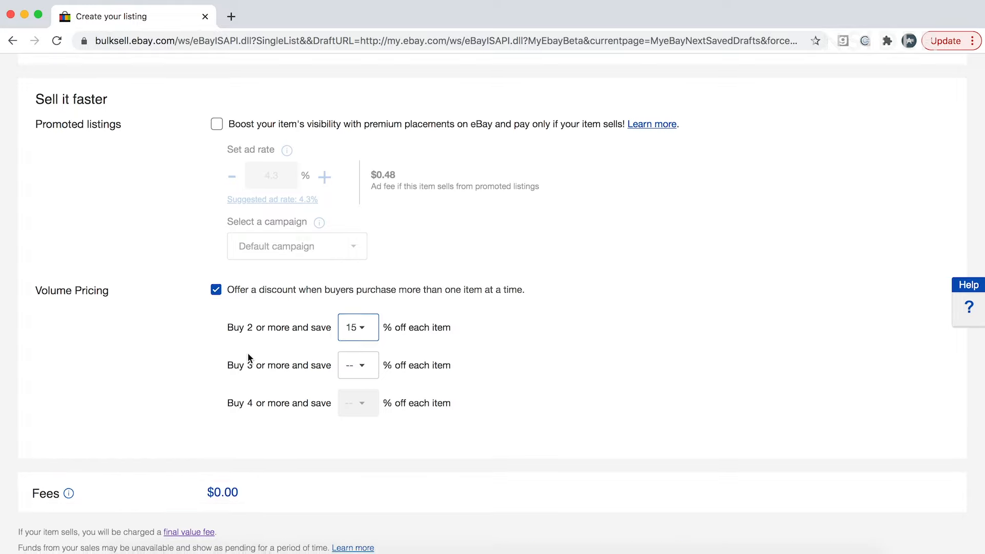
pyautogui.scroll(-3)
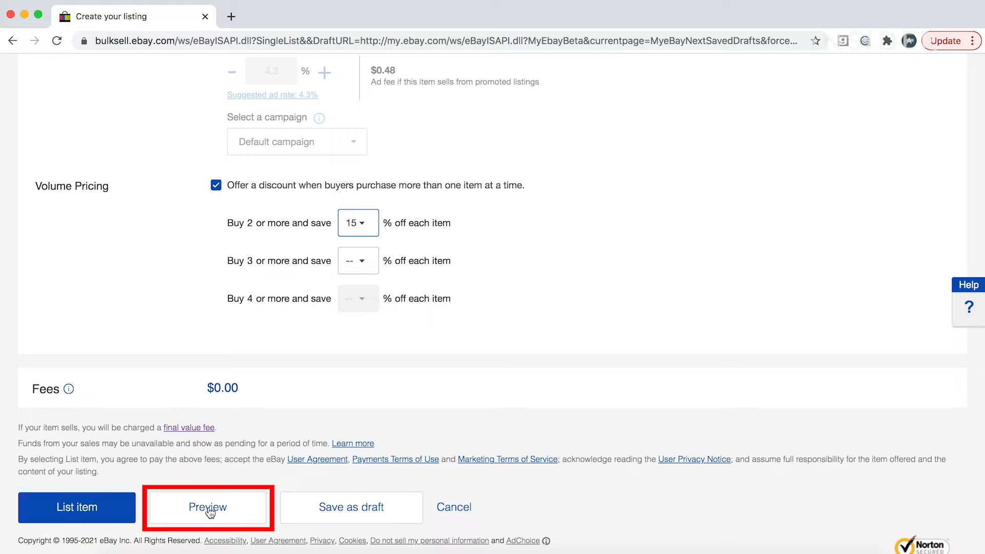
# Preview the candlesticks listing and list the item
pyautogui.click(207, 507)
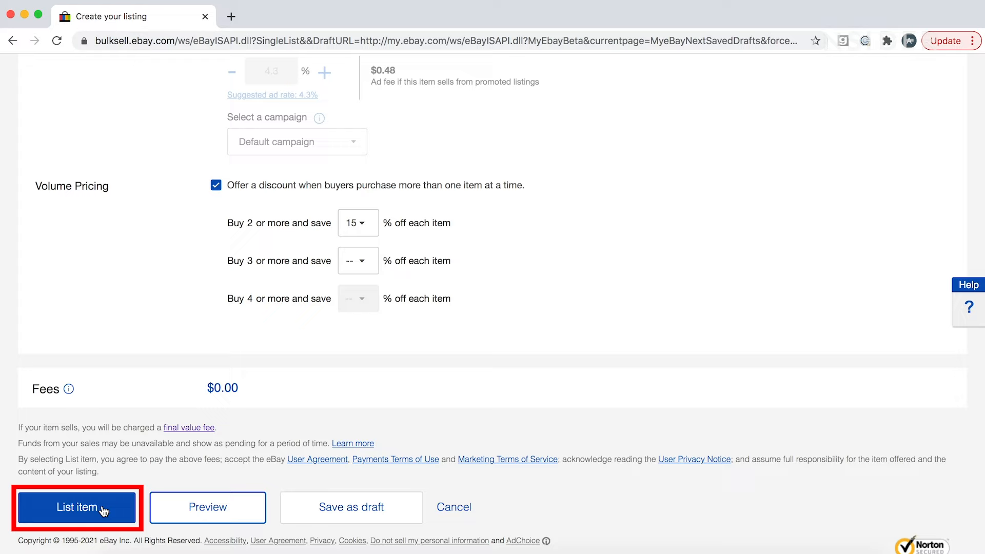
pyautogui.click(75, 507)
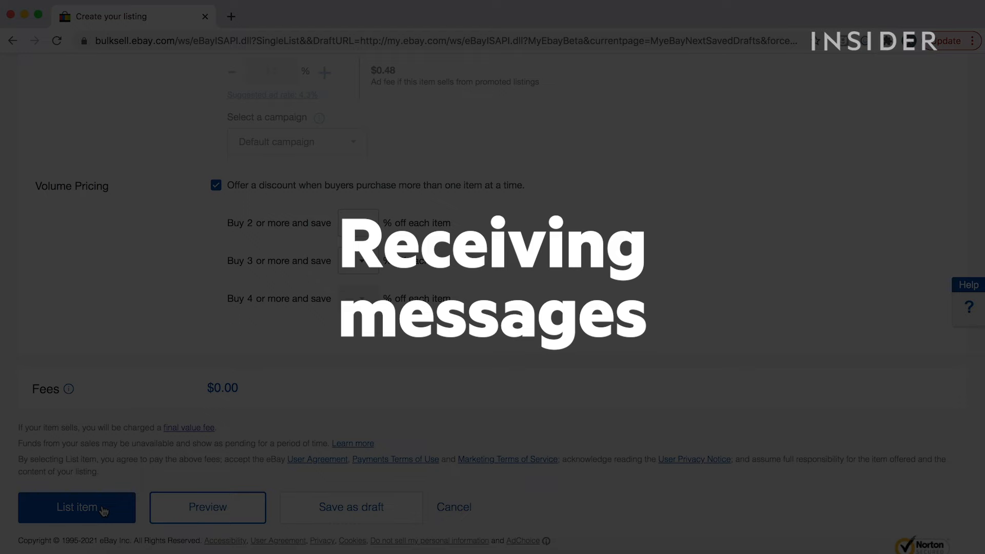
pyautogui.click(77, 506)
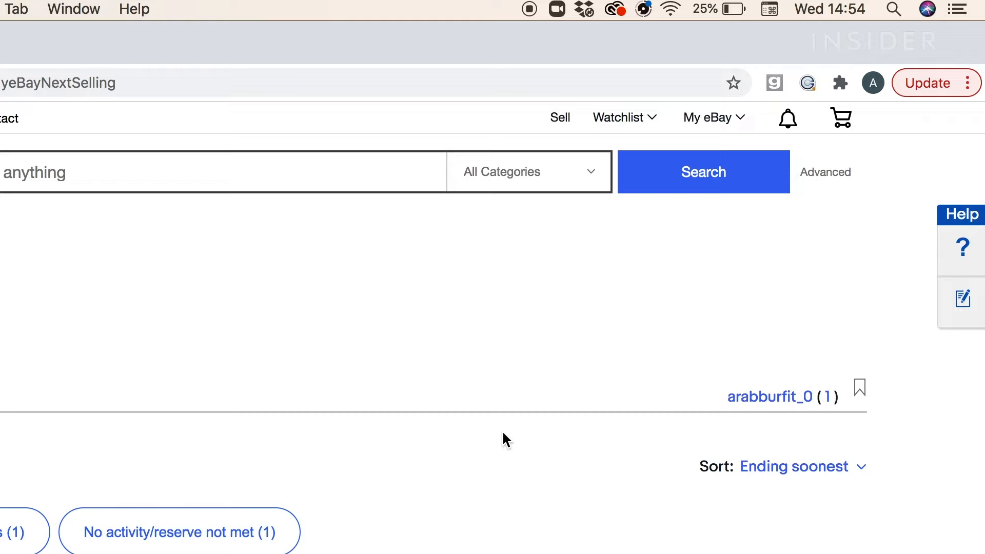
pyautogui.click(709, 117)
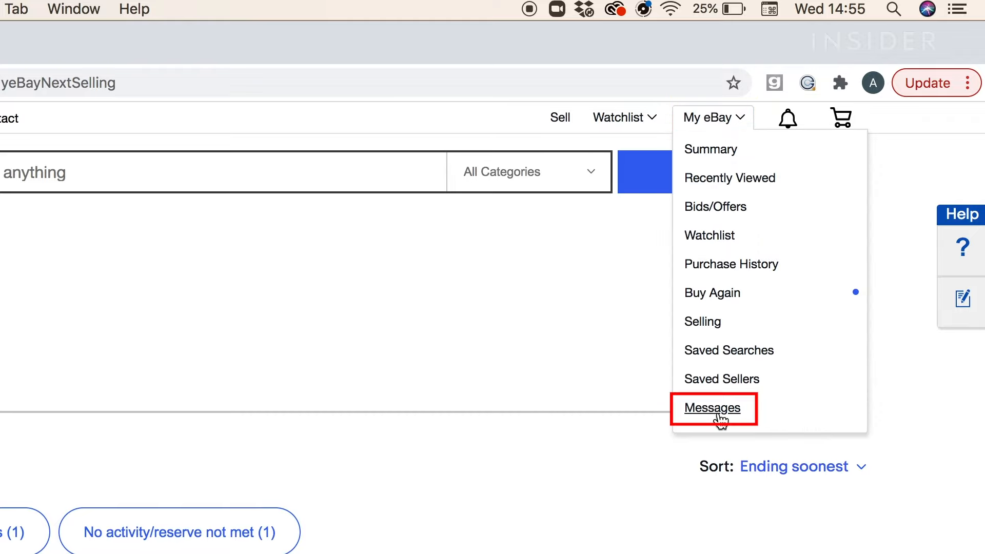
pyautogui.click(711, 407)
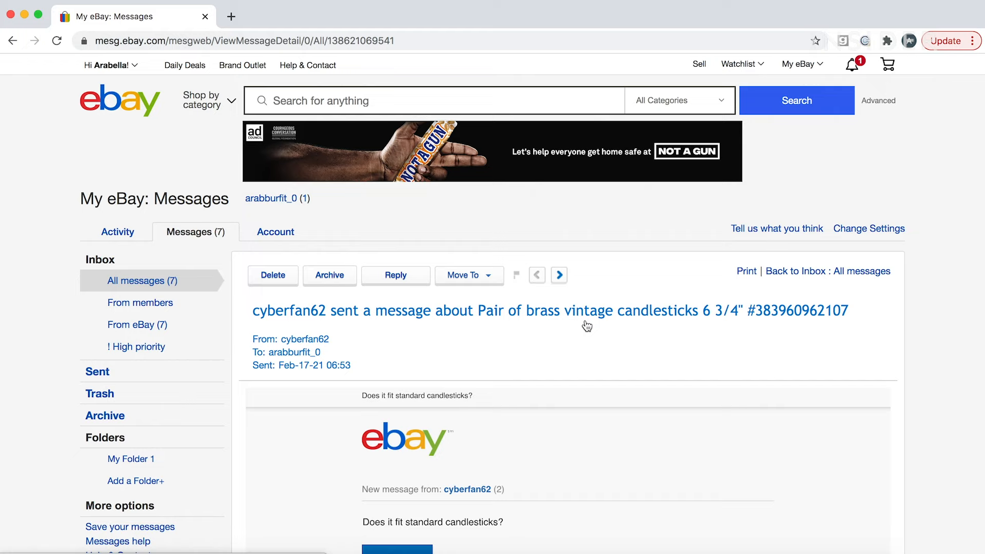
pyautogui.scroll(-3)
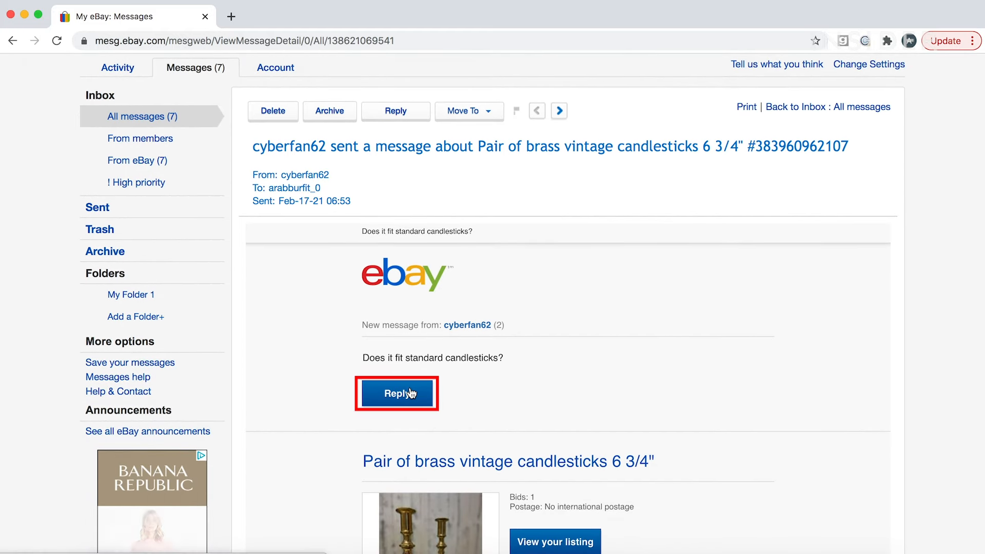
pyautogui.click(396, 393)
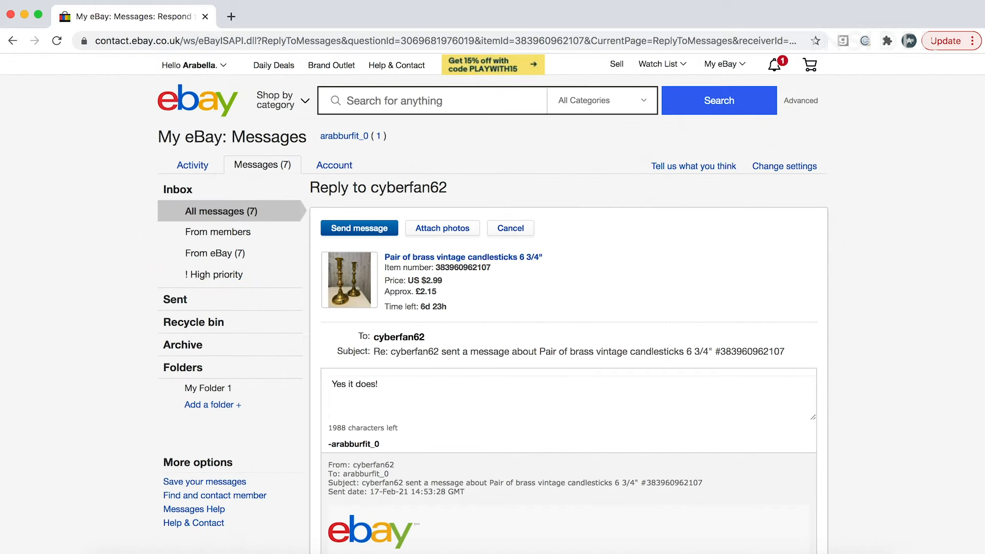
pyautogui.click(359, 228)
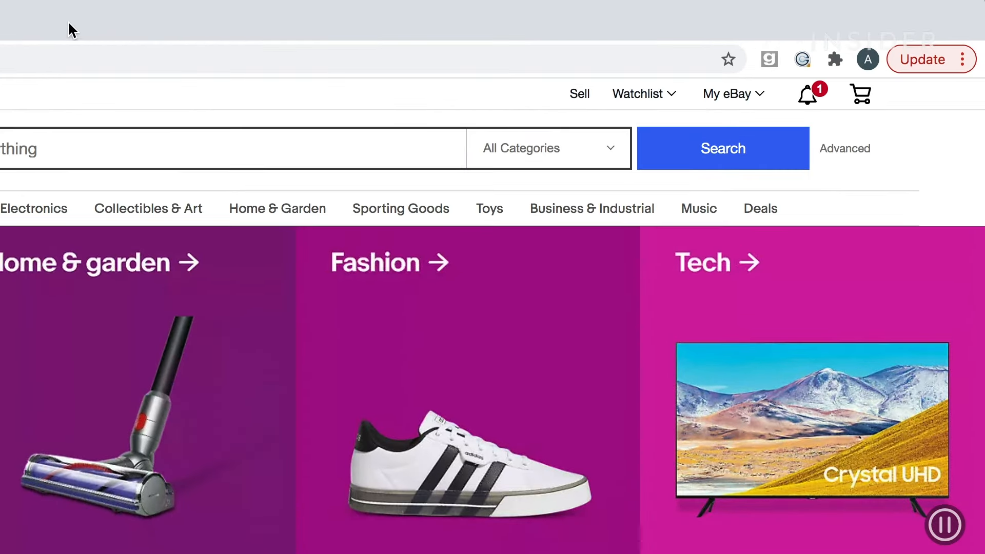
# From the notifications bell, open the PAID - SHIP NOW candlesticks order's Ship your order page
pyautogui.click(807, 93)
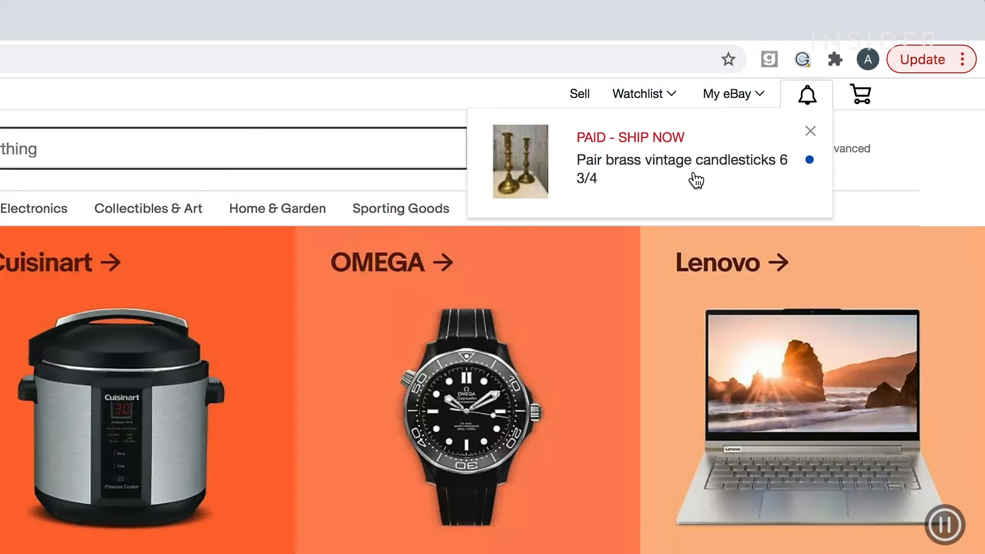
pyautogui.click(680, 169)
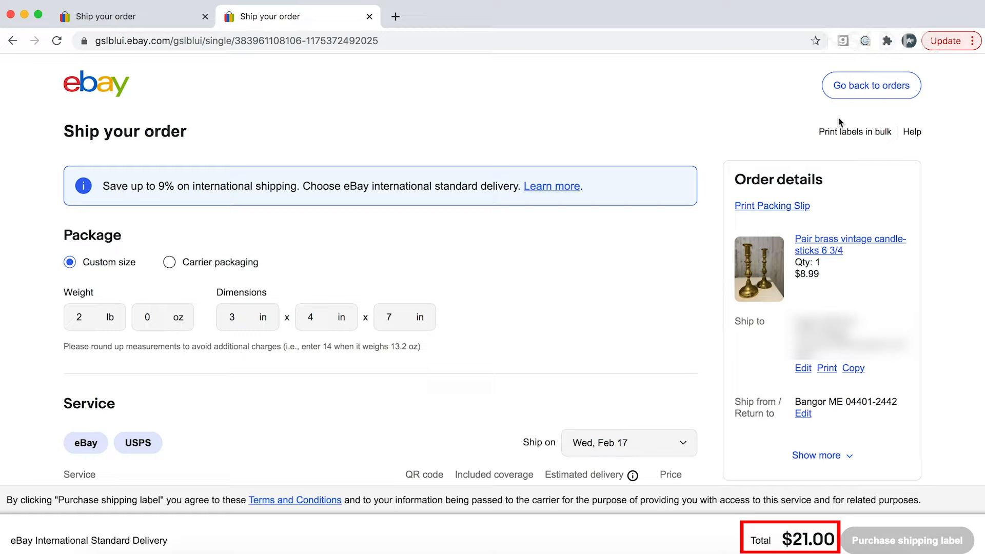
pyautogui.scroll(-3)
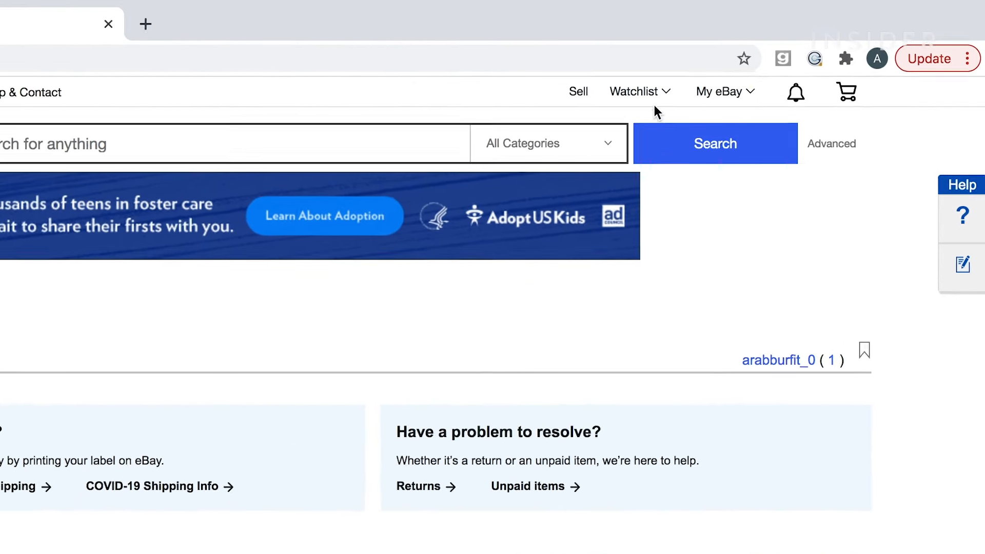
# Go to My eBay Selling and scroll to the paid candlesticks order under Ship it, due Wed, Feb 17
pyautogui.click(718, 91)
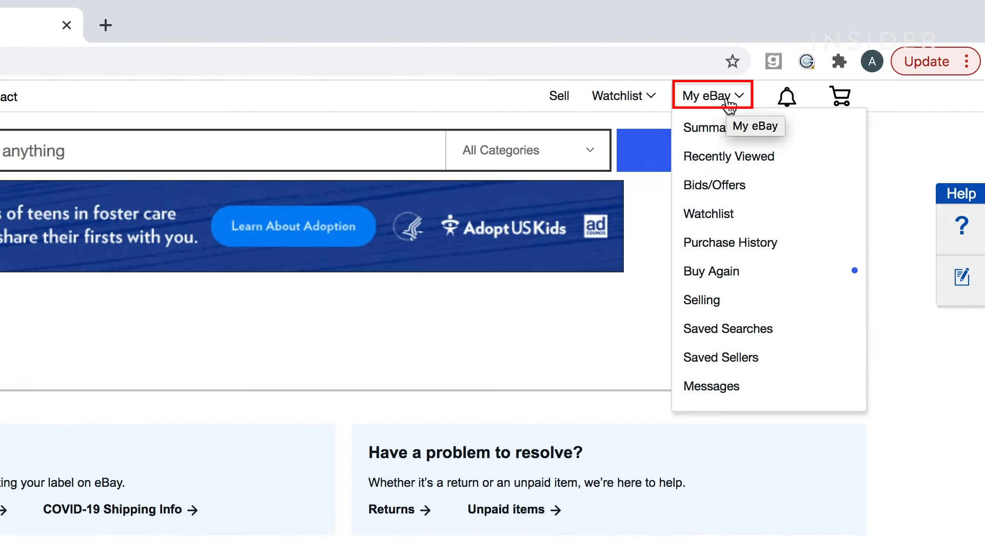
pyautogui.click(701, 300)
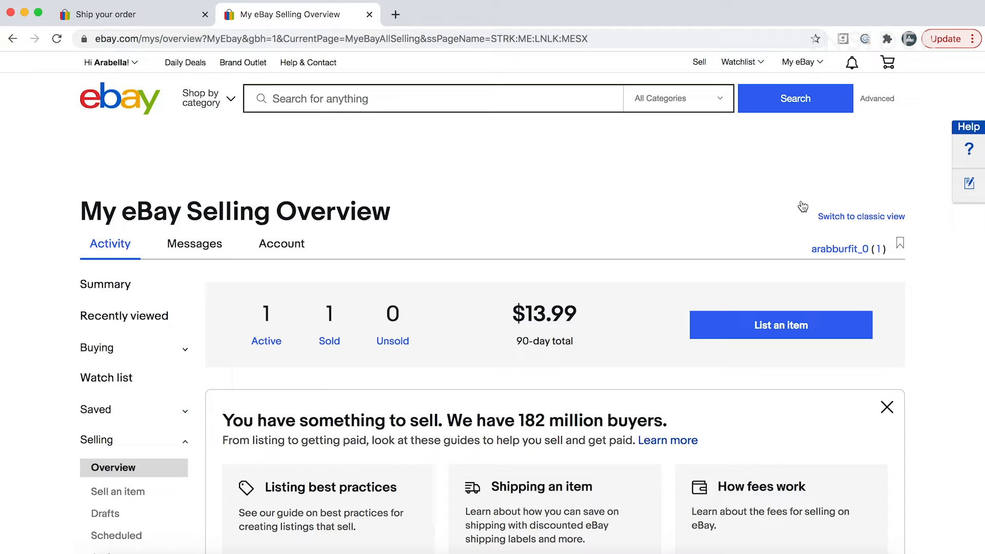
pyautogui.scroll(-3)
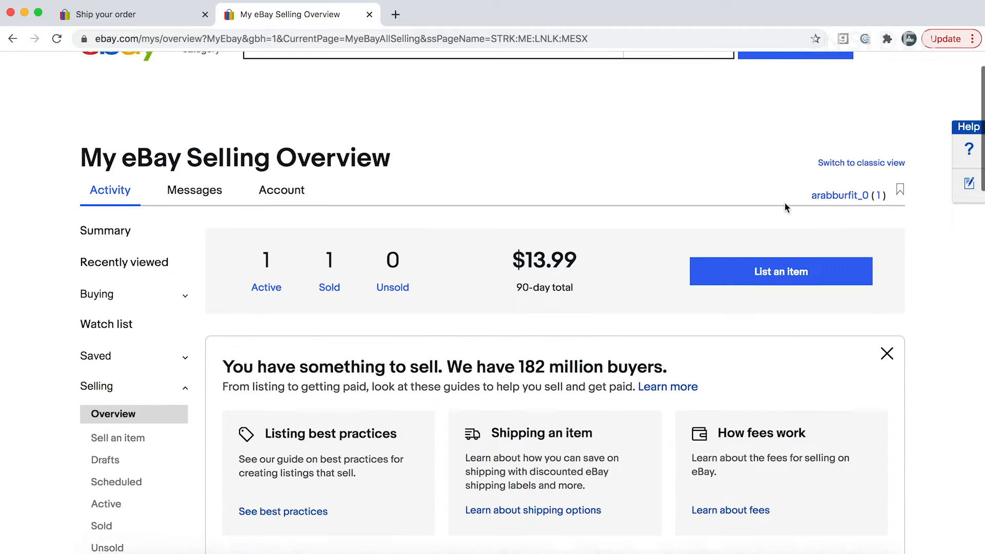
pyautogui.scroll(-3)
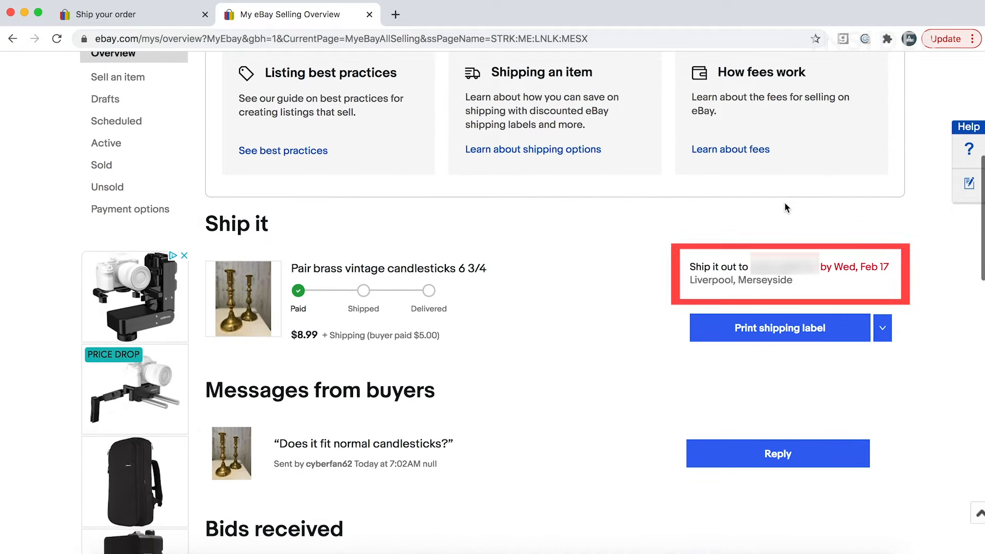